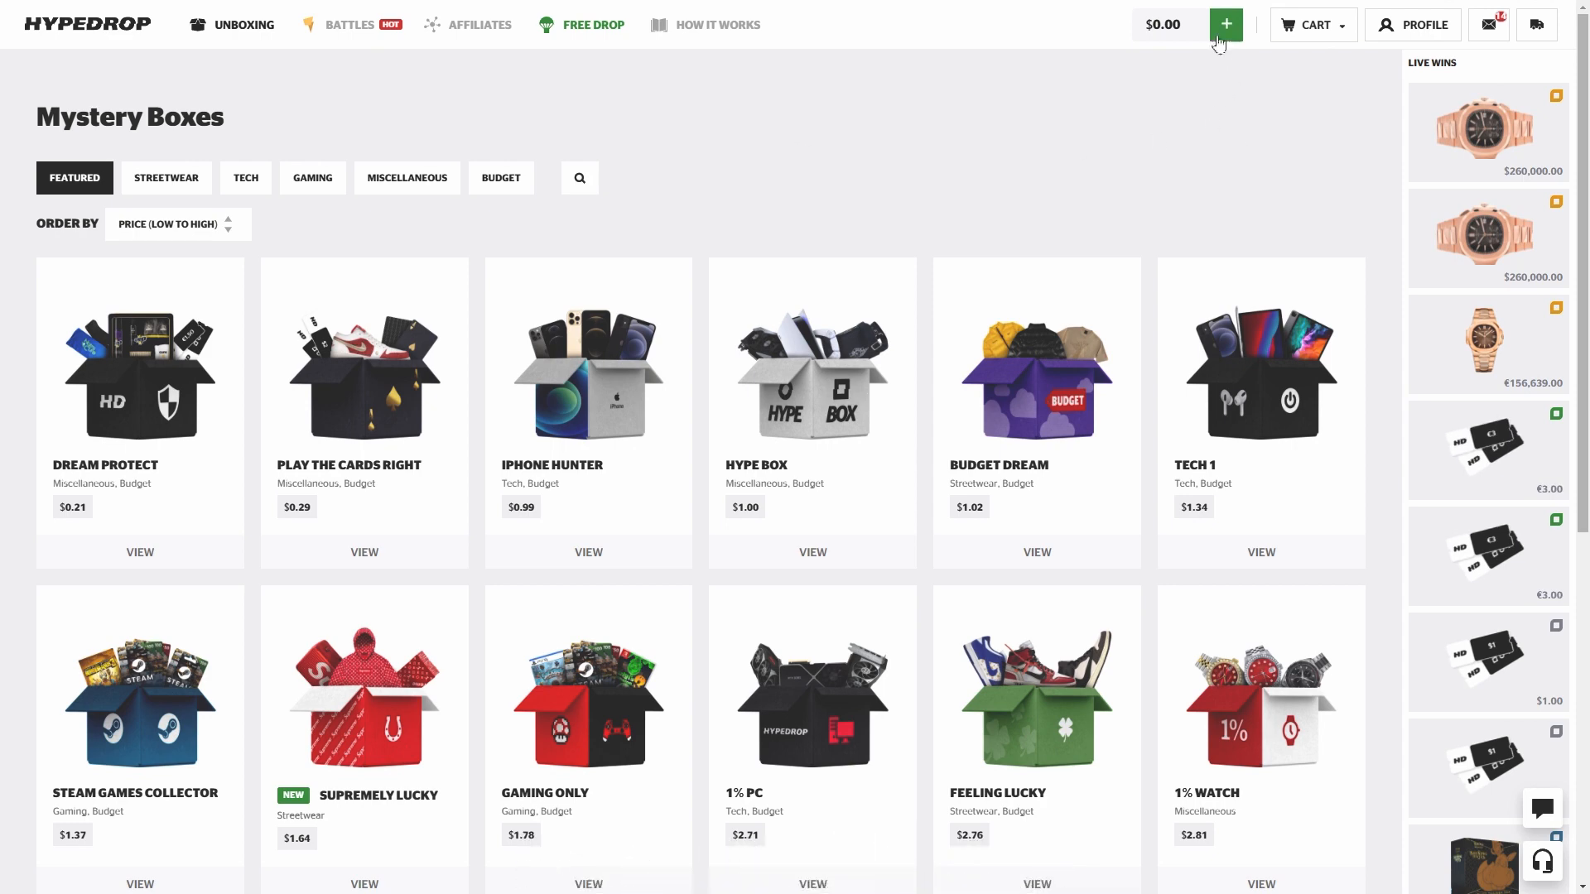
Step: Enter promo code 'manny21' in the deposit window and close it
left_click(1226, 25)
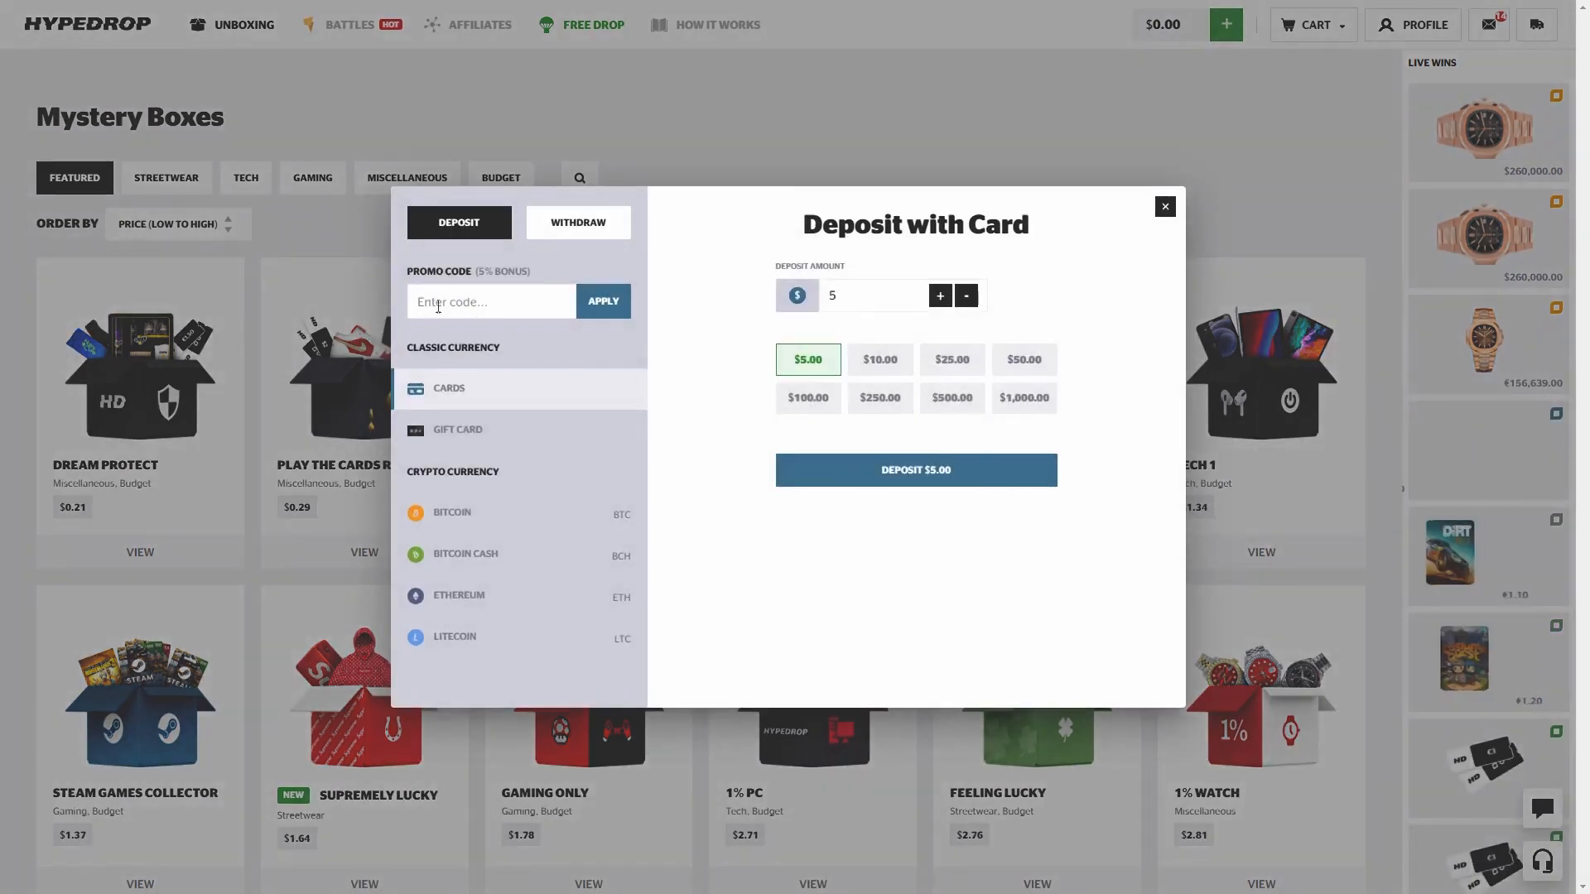
type("manny21")
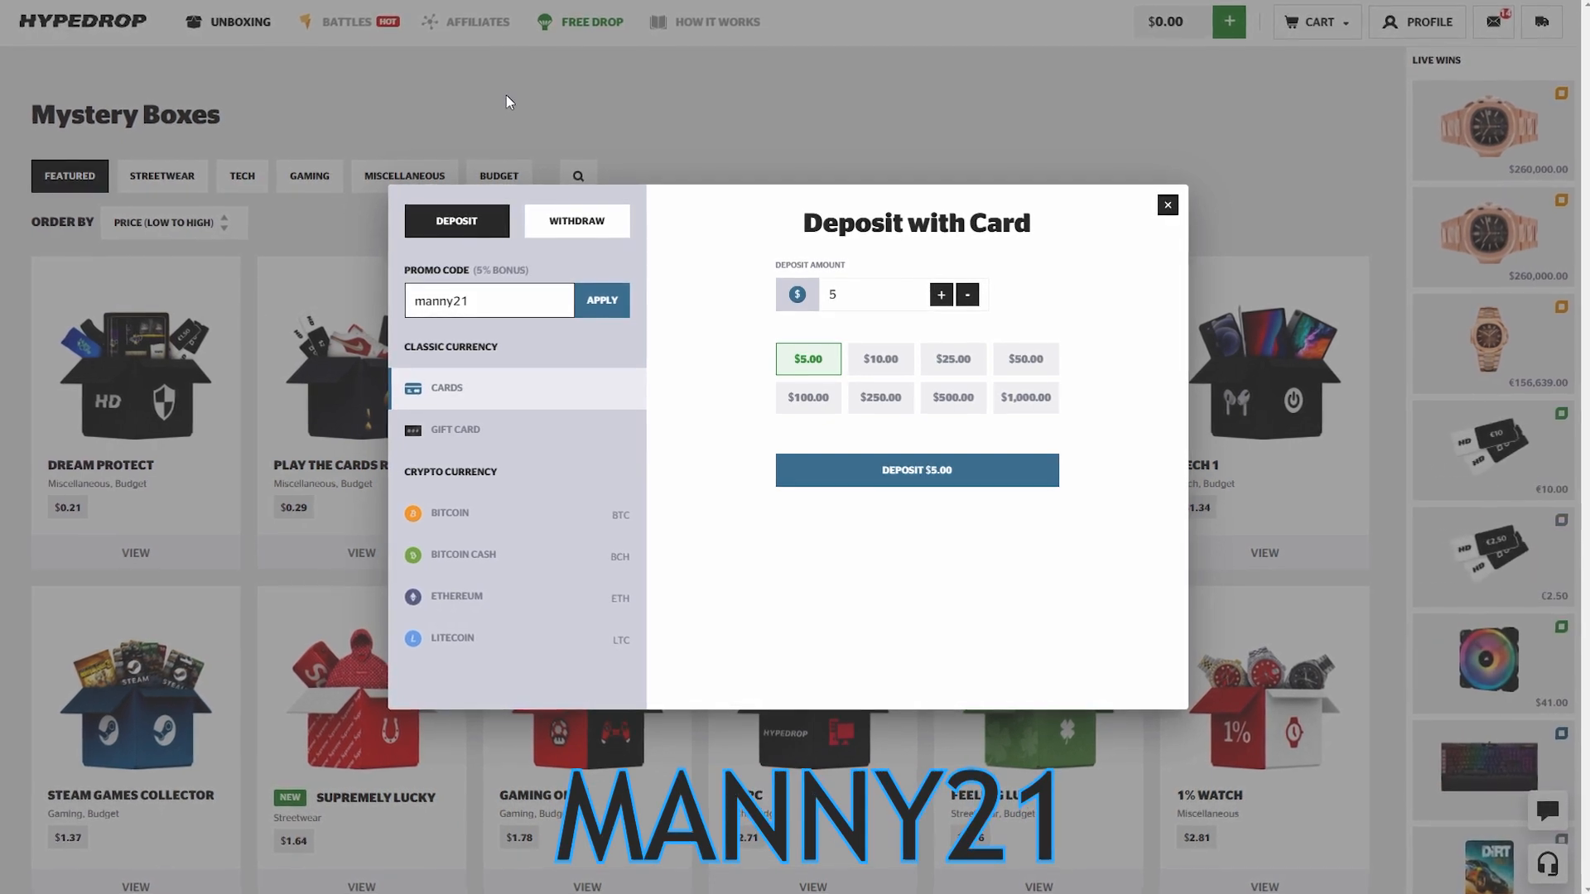
left_click(1168, 205)
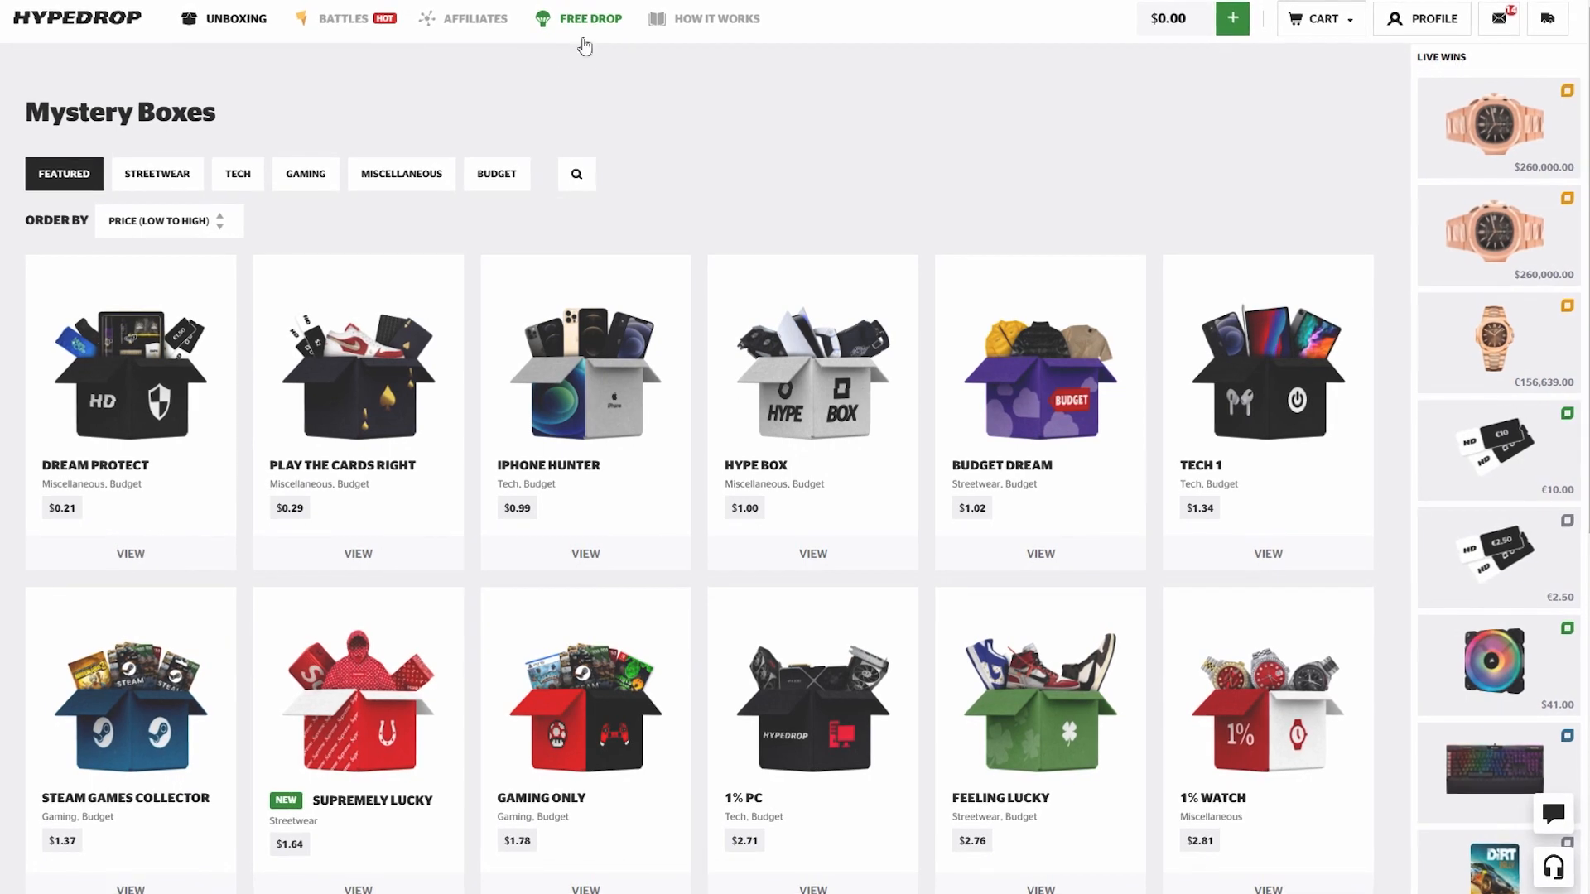
Step: Go to the Free Drop page and start entering the code 'ma'
left_click(588, 18)
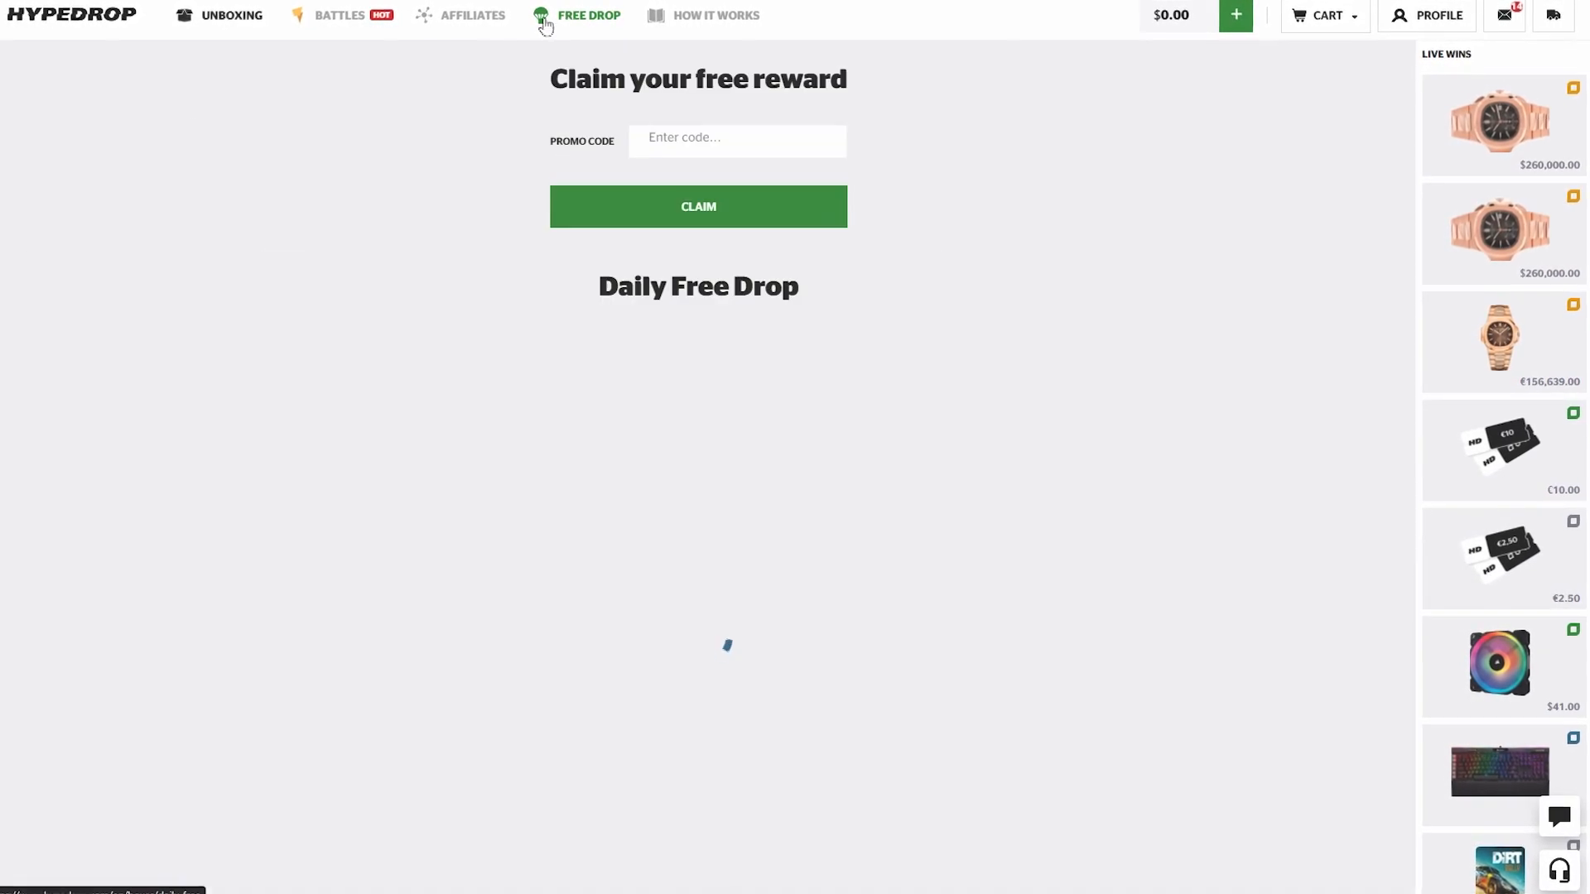
type("ma")
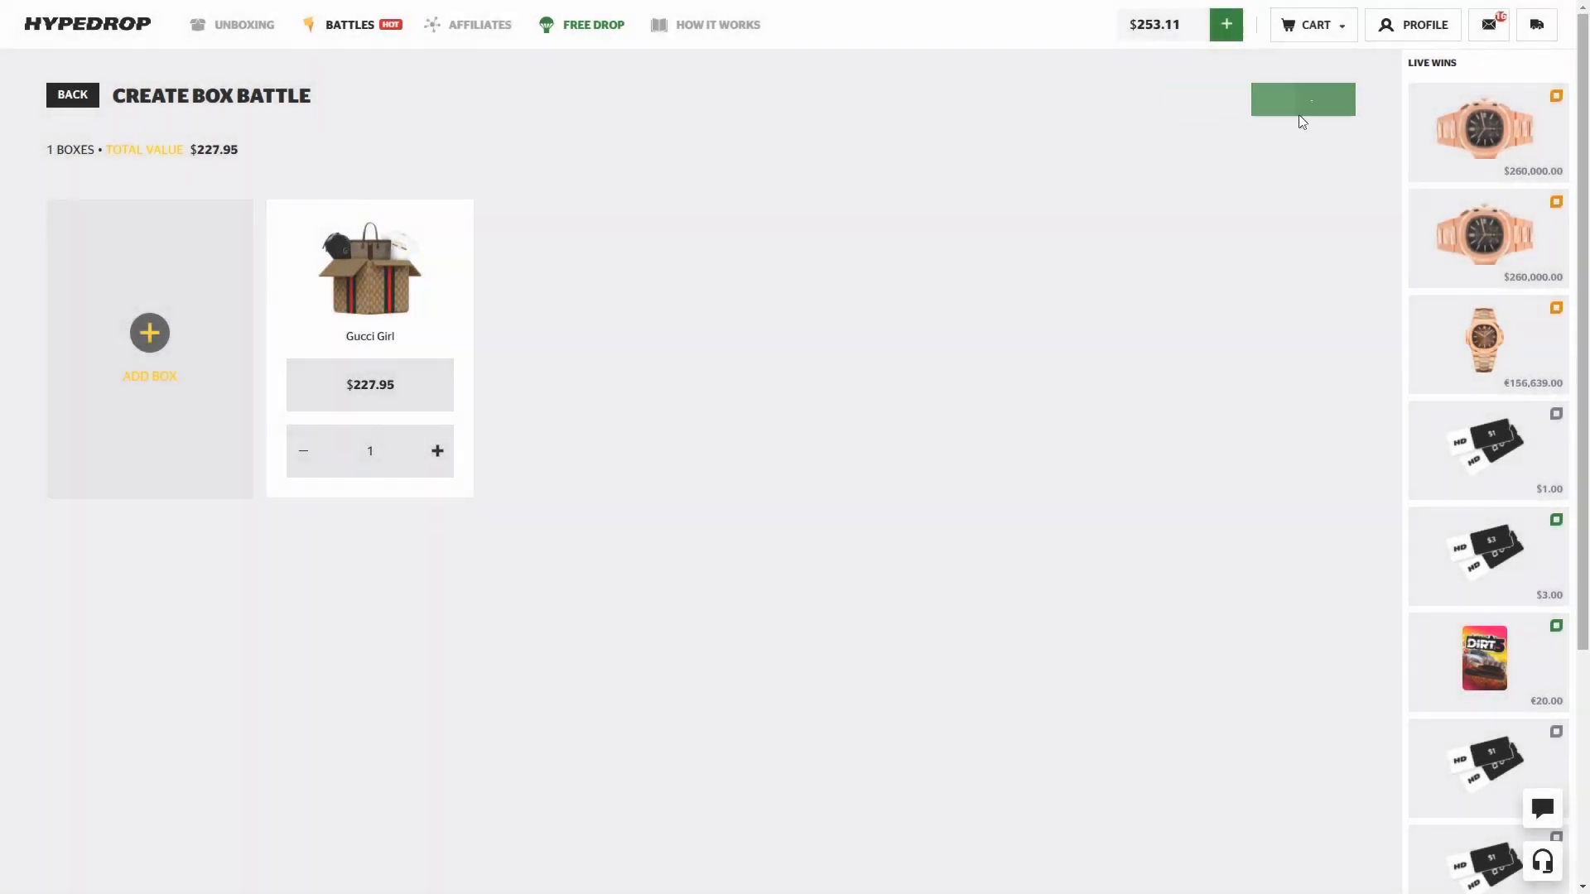
Step: Create the one-box Gucci Girl battle for $227.95
left_click(1301, 97)
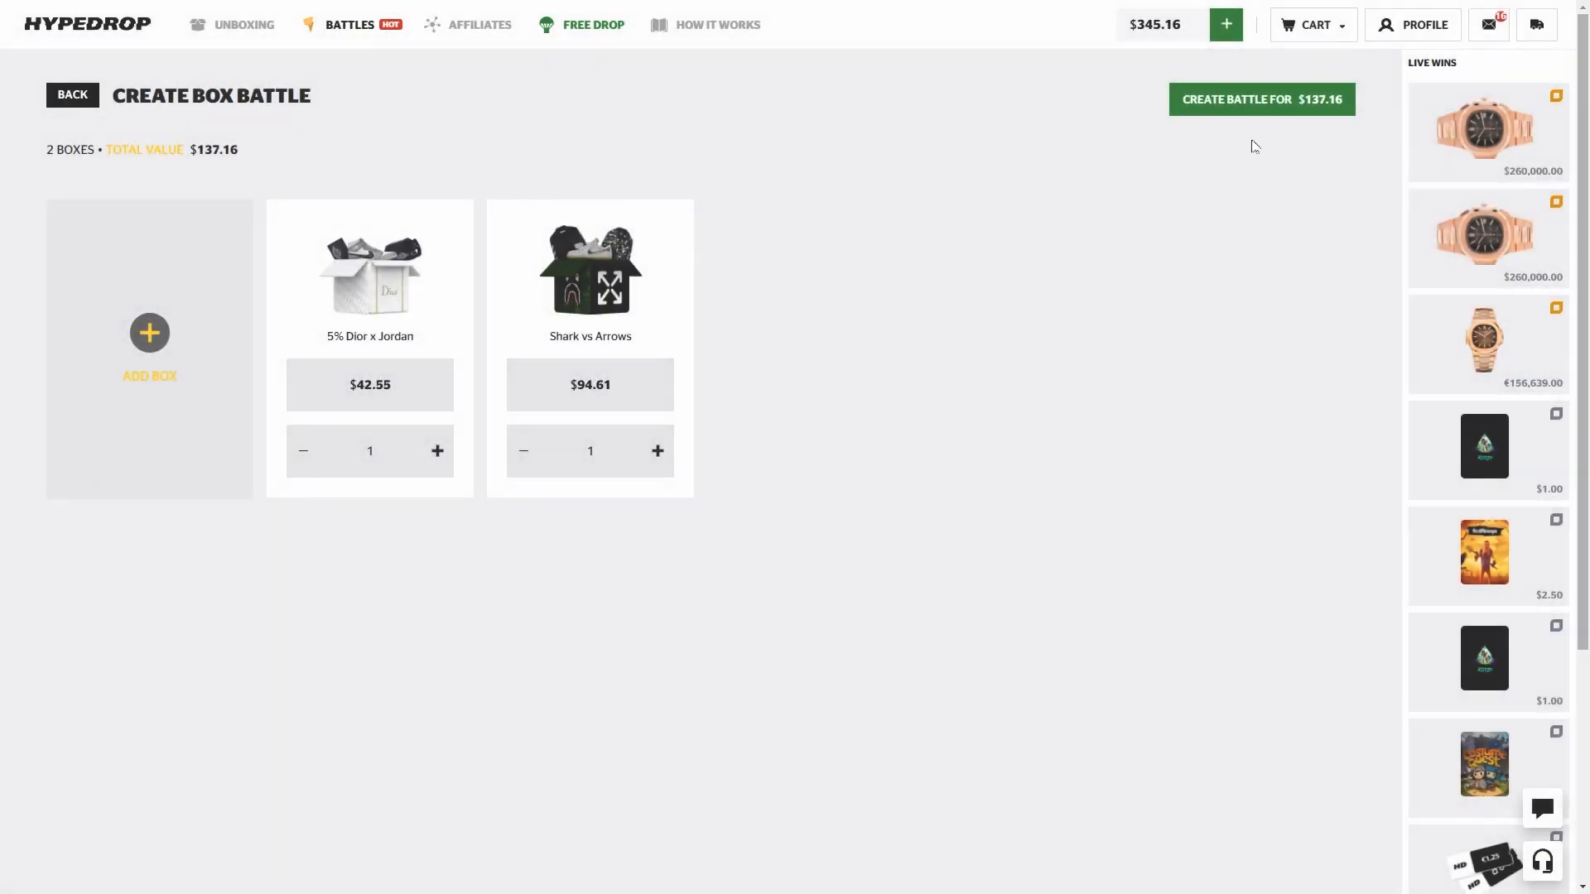
Step: Create the $137.16 Dior x Jordan and Shark vs Arrows battle
left_click(1261, 98)
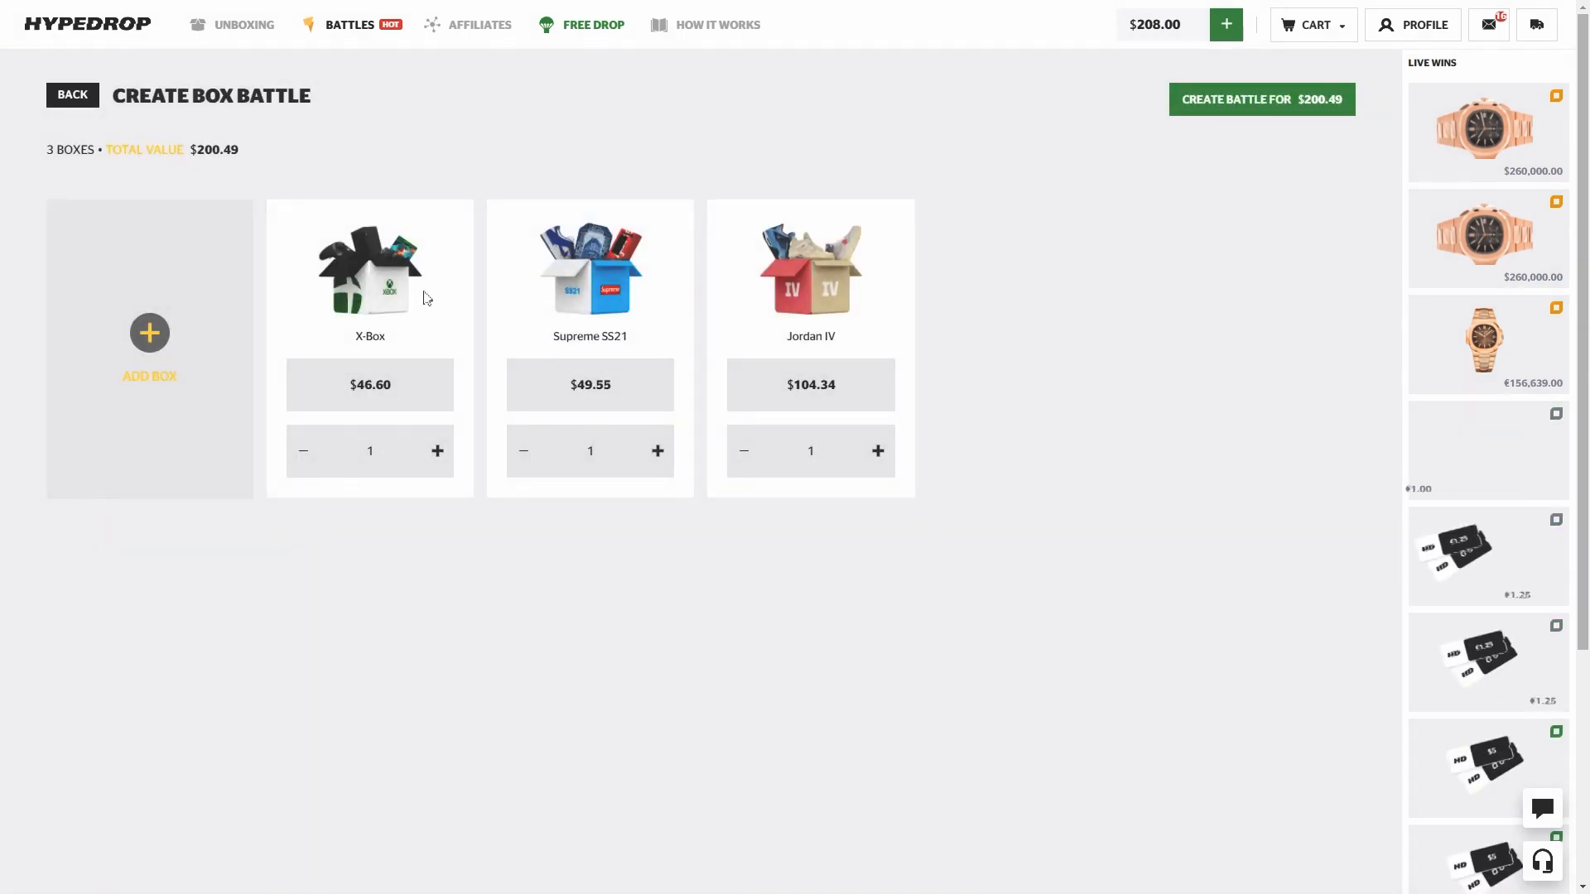
Step: Create the $200.49 X-Box, Supreme SS21 and Jordan IV battle and play it
left_click(1261, 98)
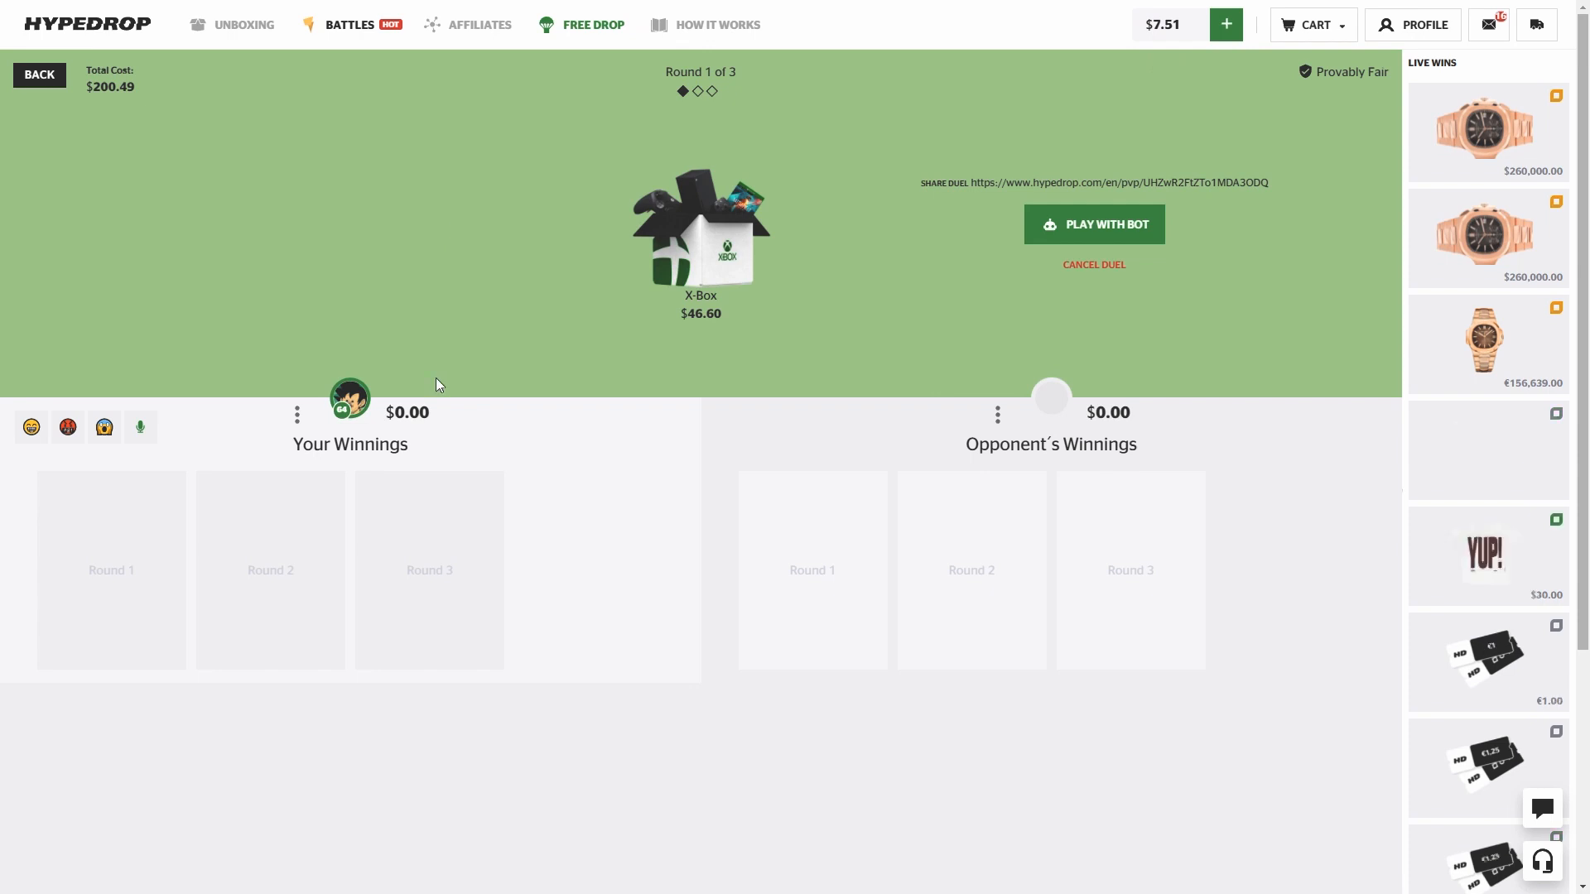
left_click(1093, 224)
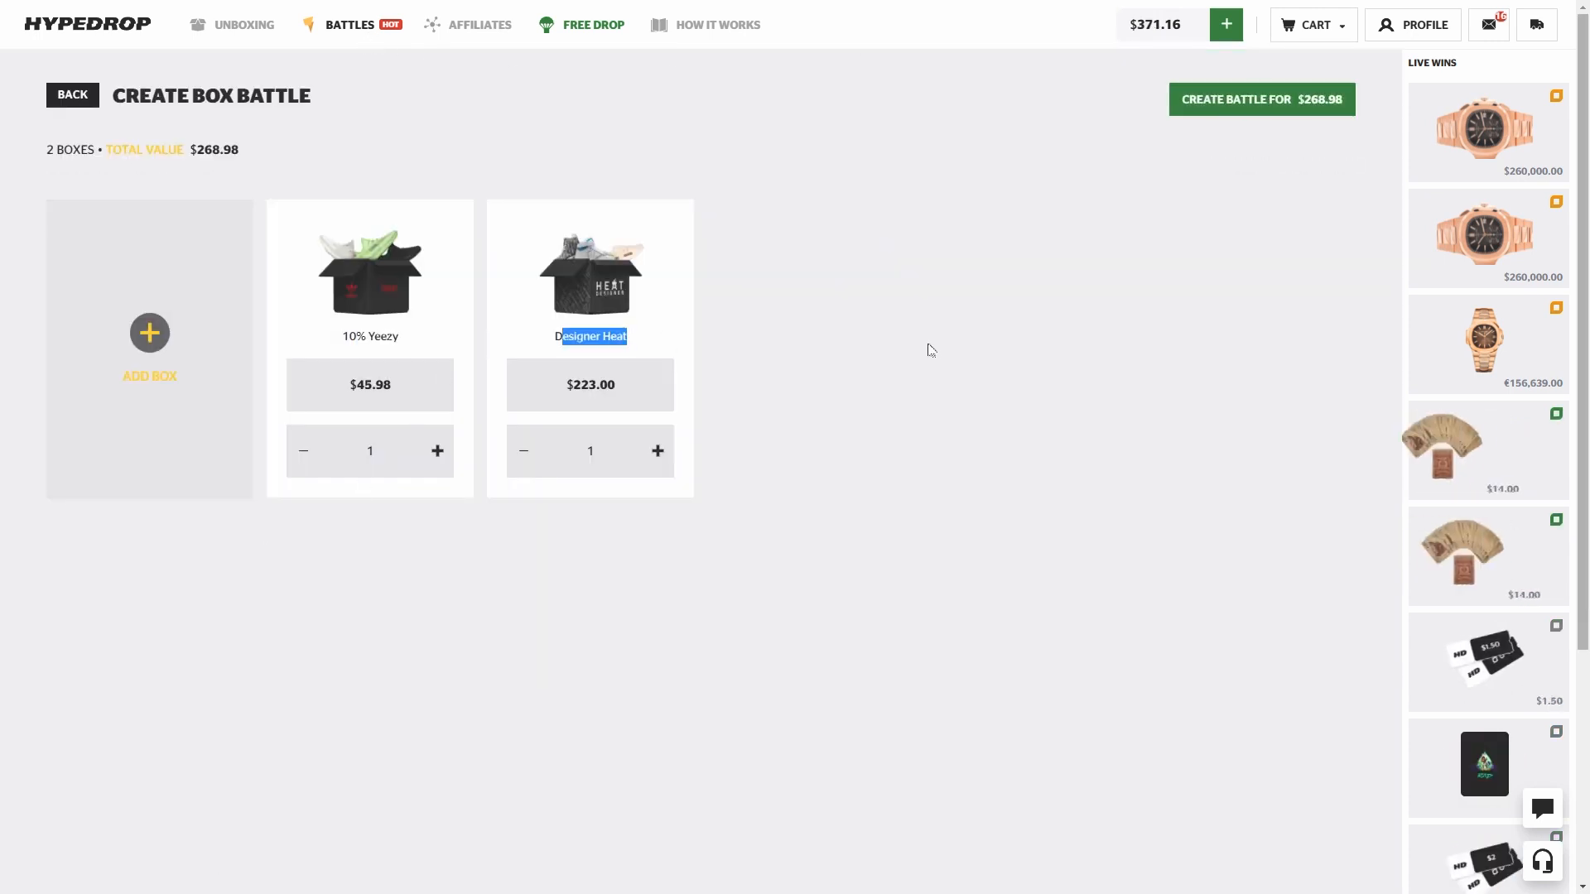
Step: Create the $268.98 Yeezy and Designer Heat battle, then return to the battle list
left_click(1260, 97)
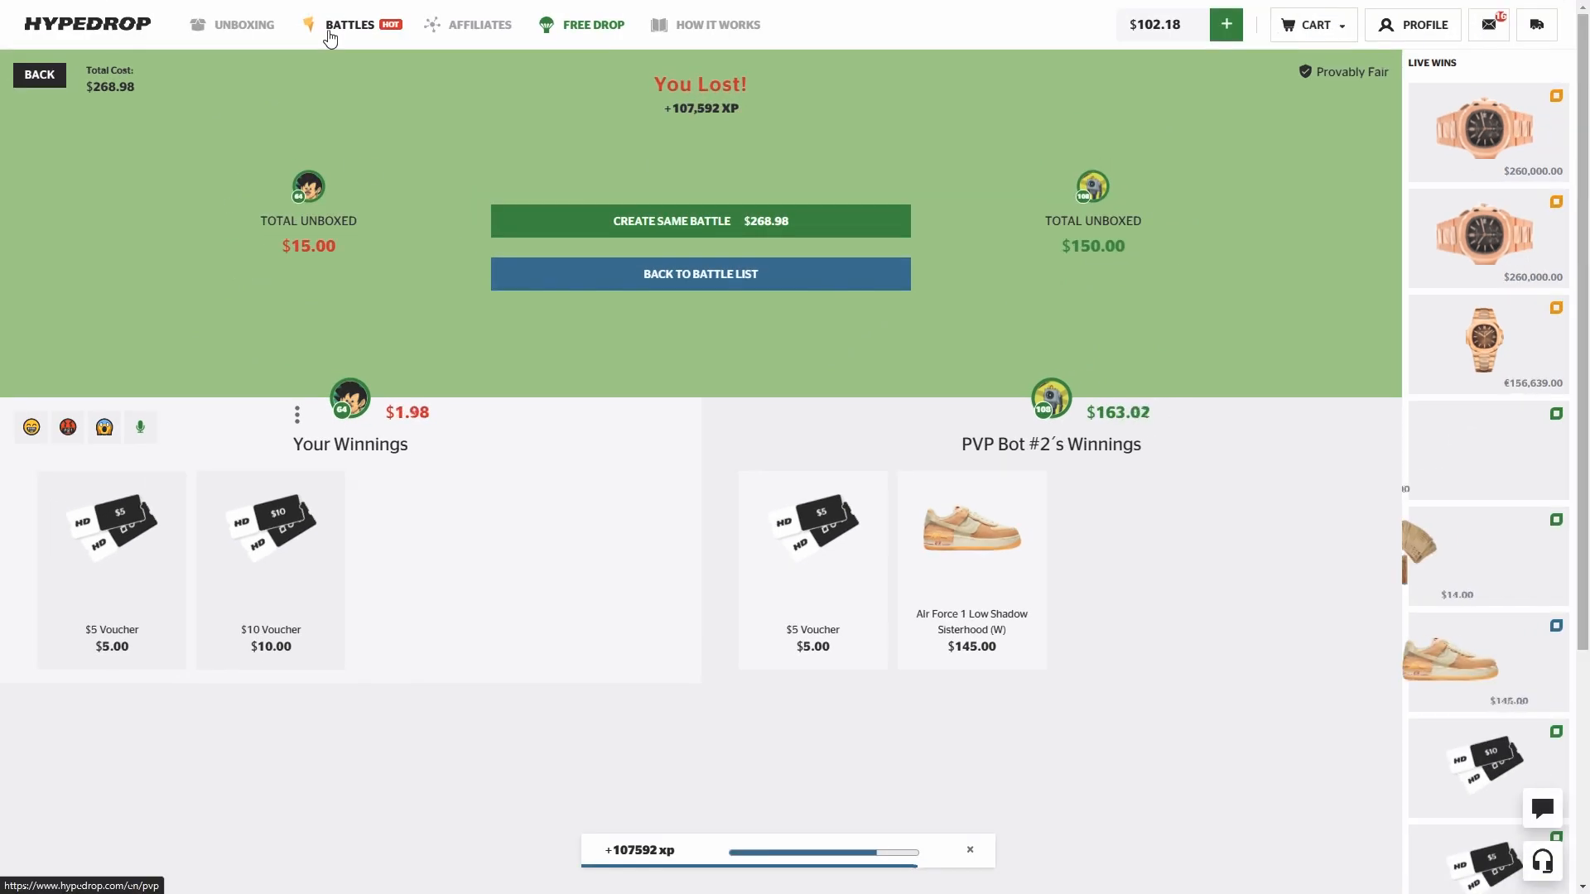
left_click(699, 221)
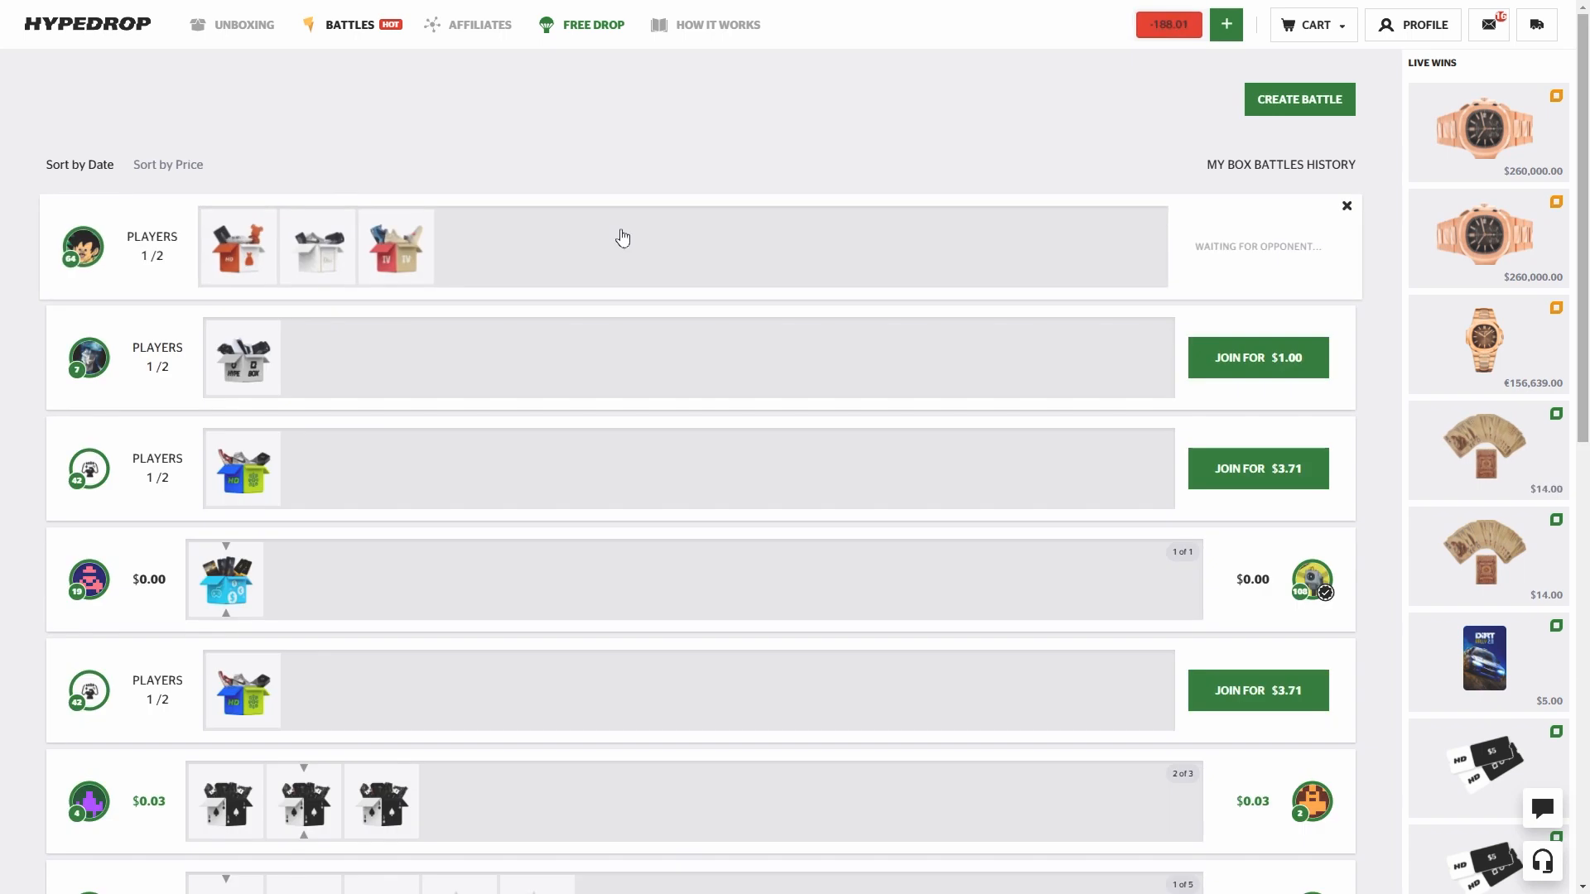
Step: Play the waiting $188.01 Collector battle against a bot, then return to Battles
left_click(608, 246)
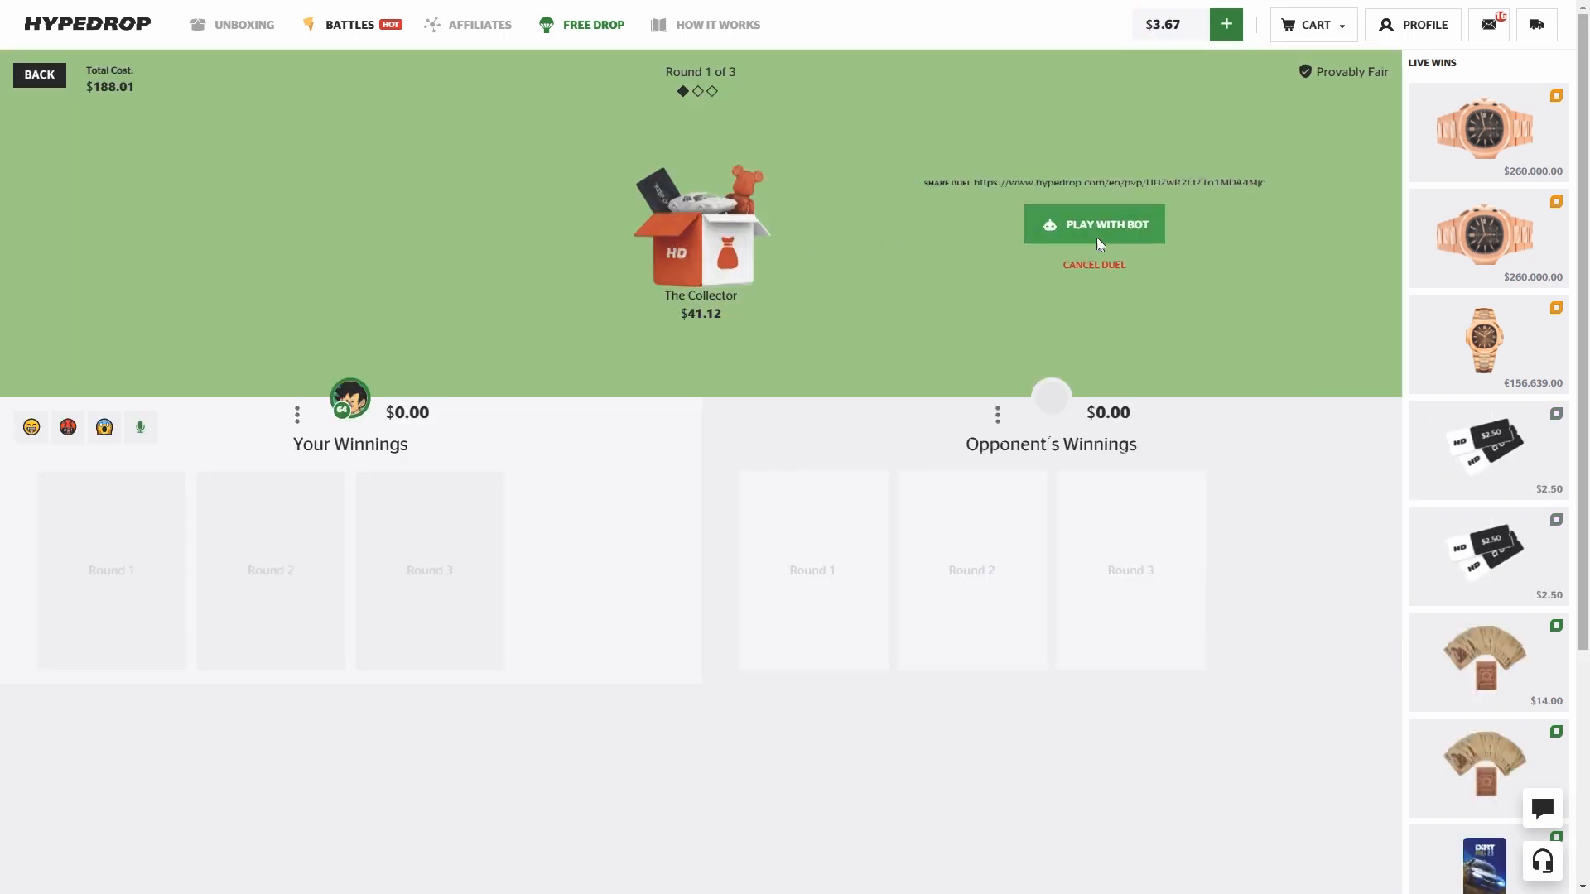
left_click(1094, 224)
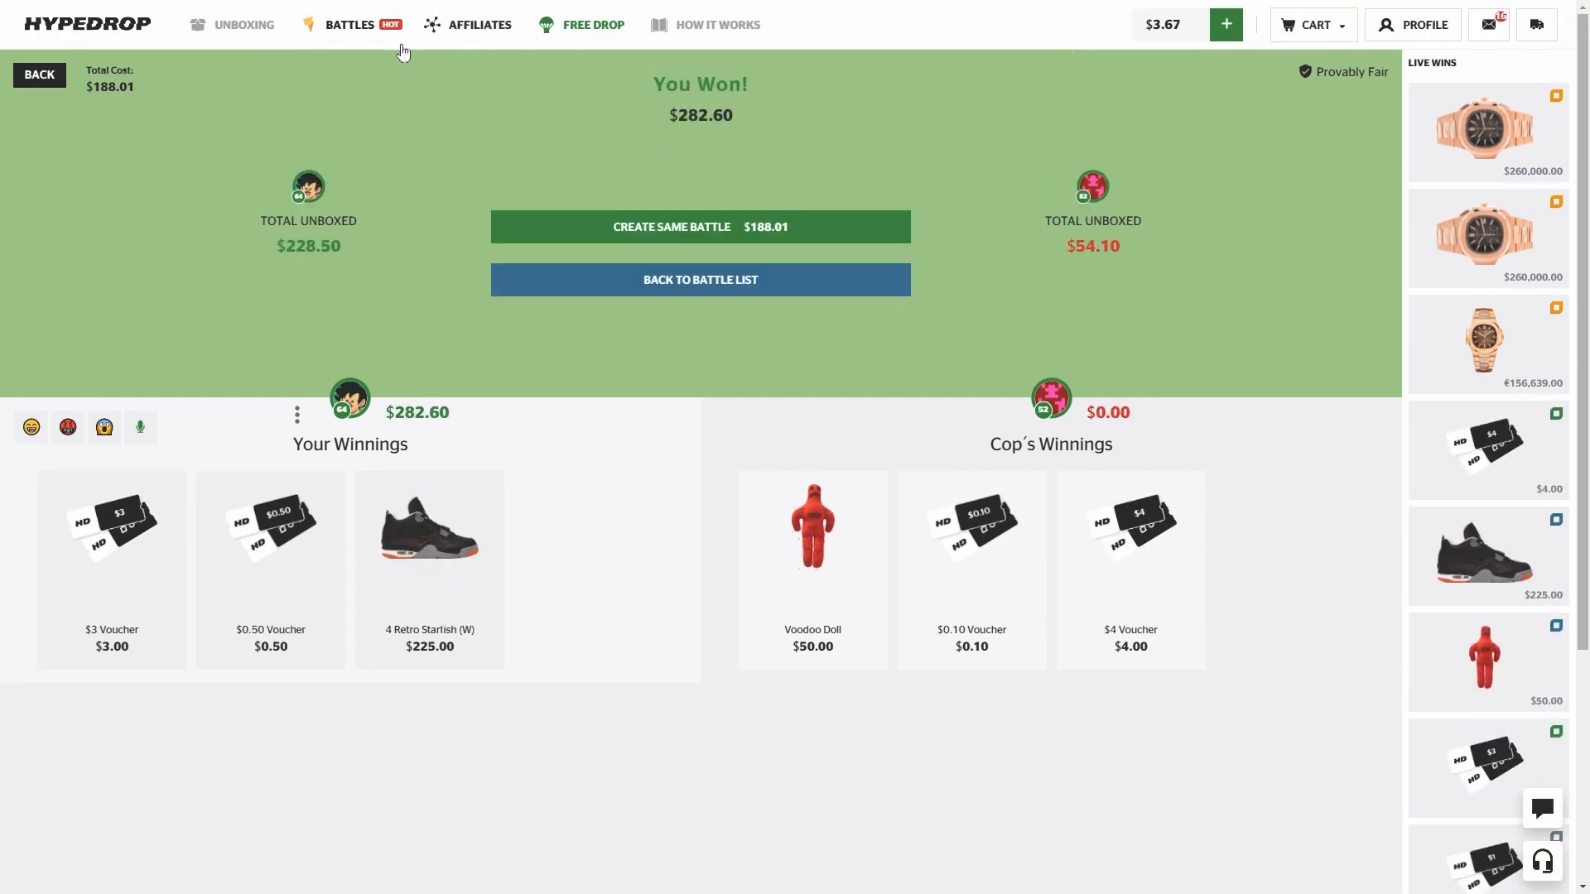
left_click(699, 227)
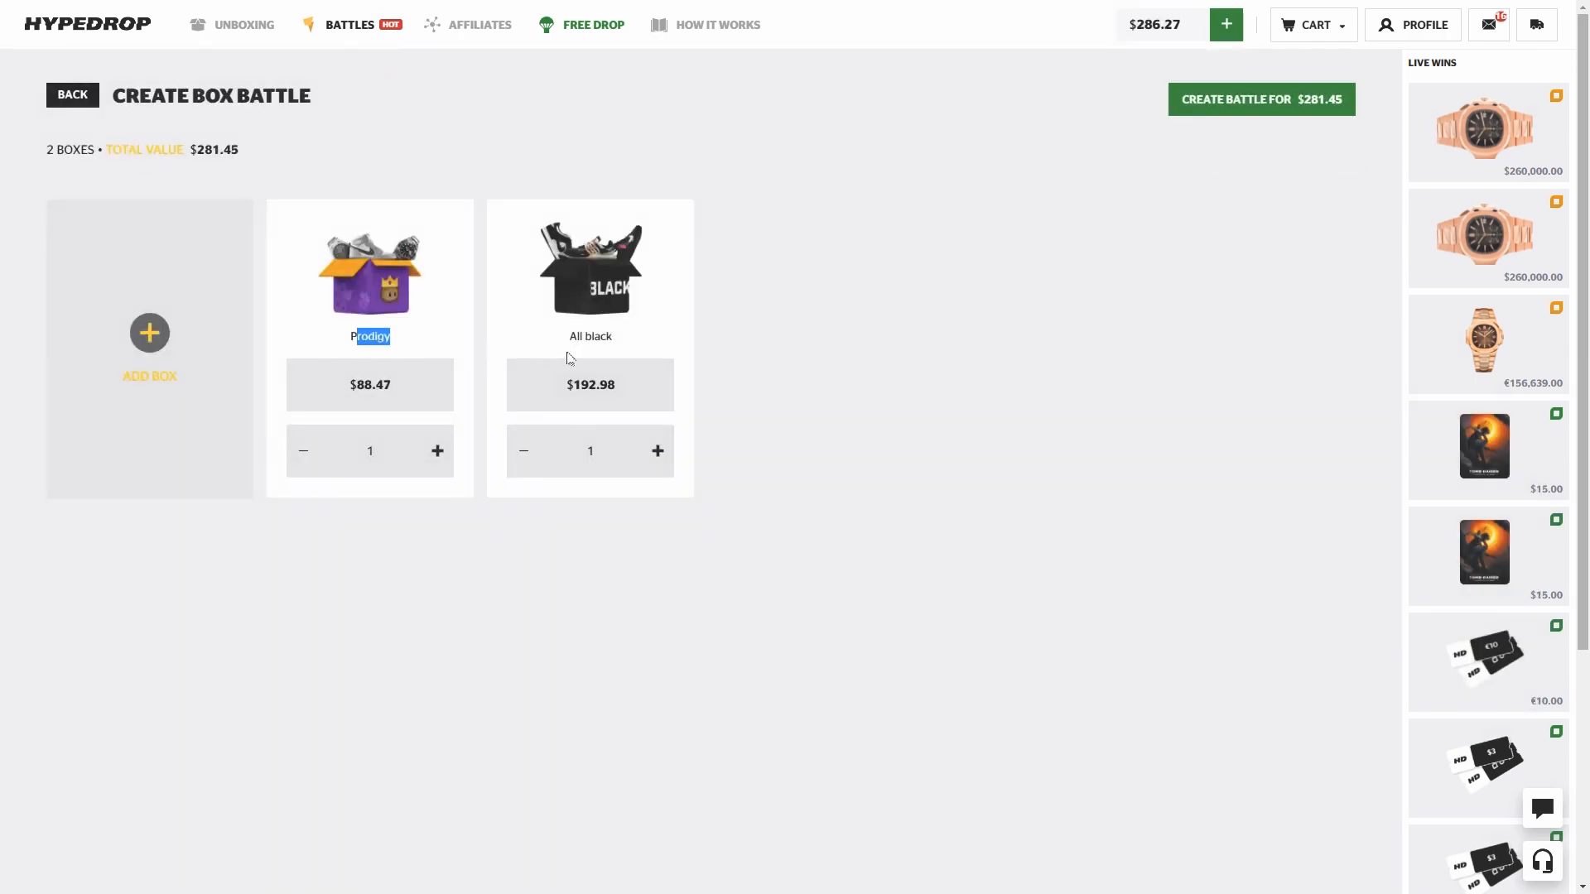
Step: Create and play the $281.45 Prodigy and All black battle, then return to Battles
left_click(1260, 98)
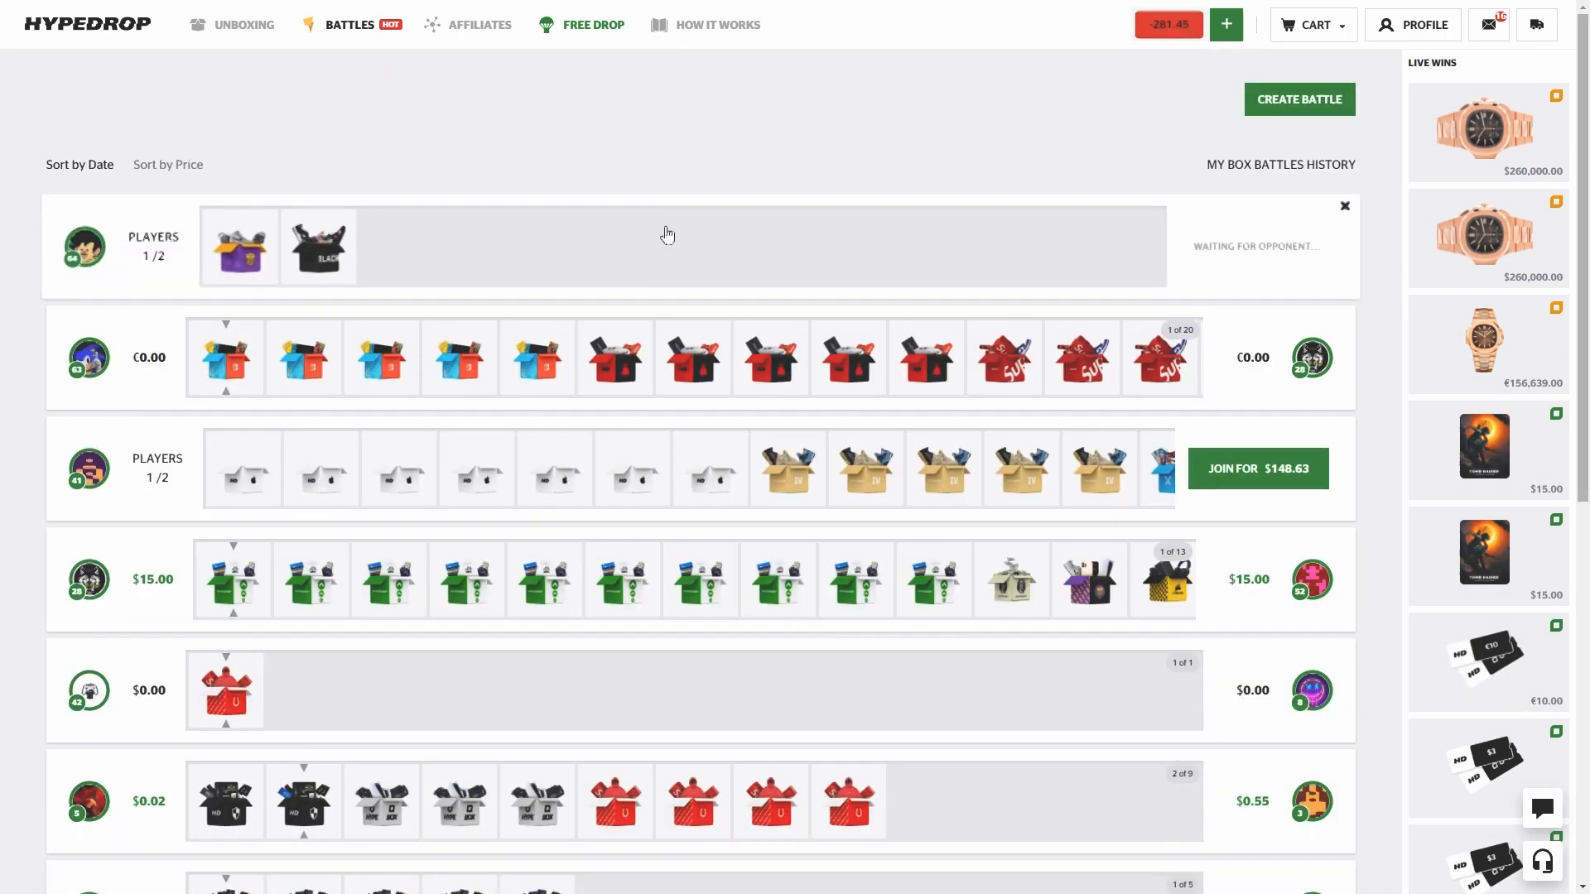
left_click(667, 234)
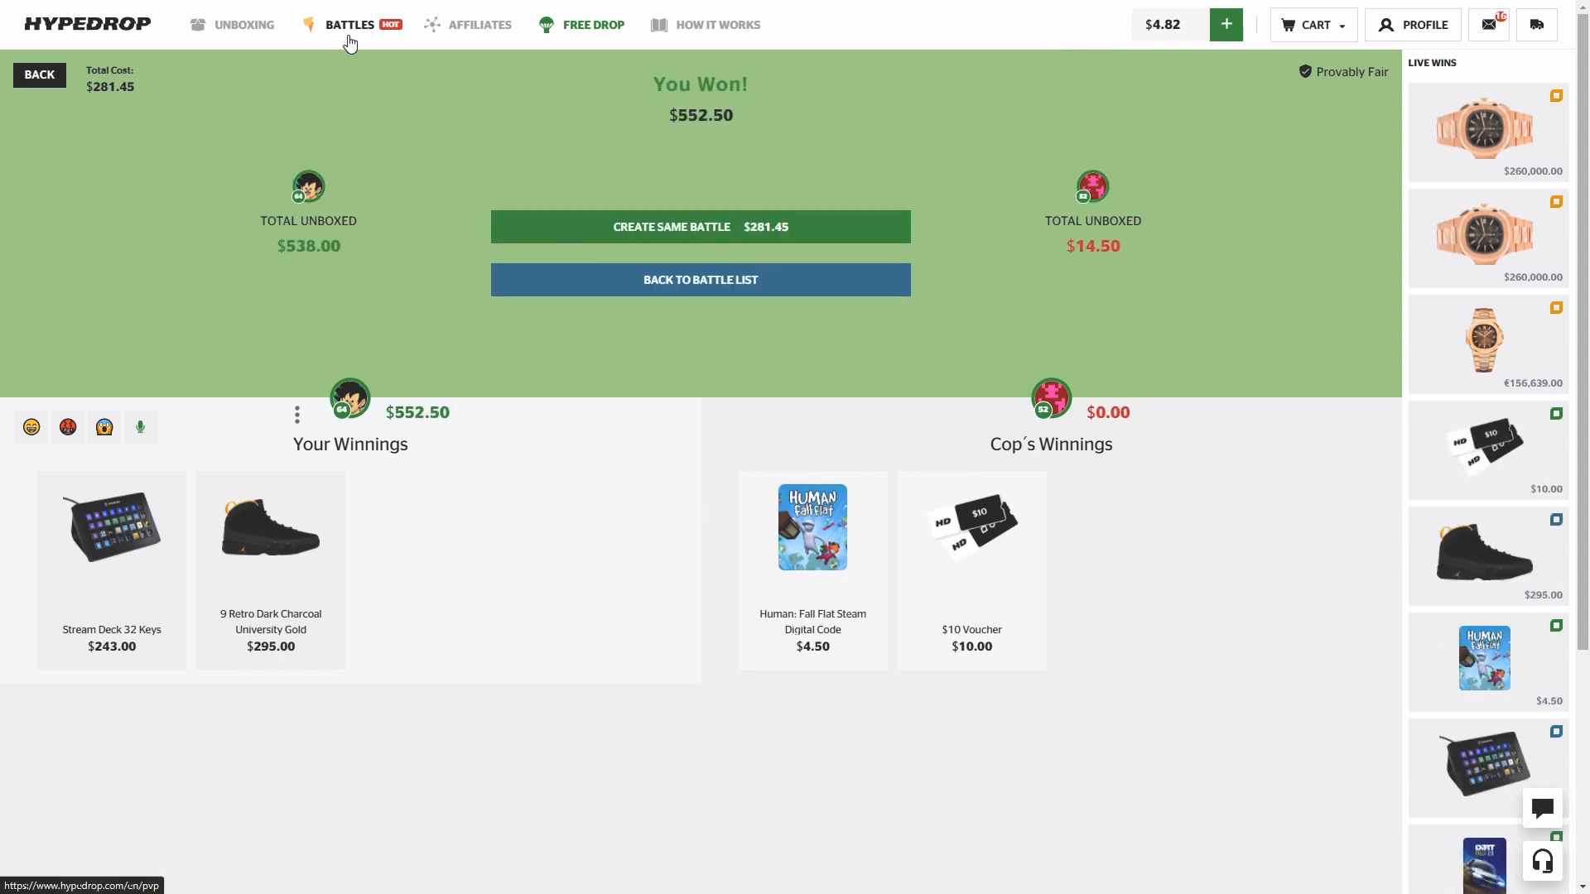
left_click(699, 227)
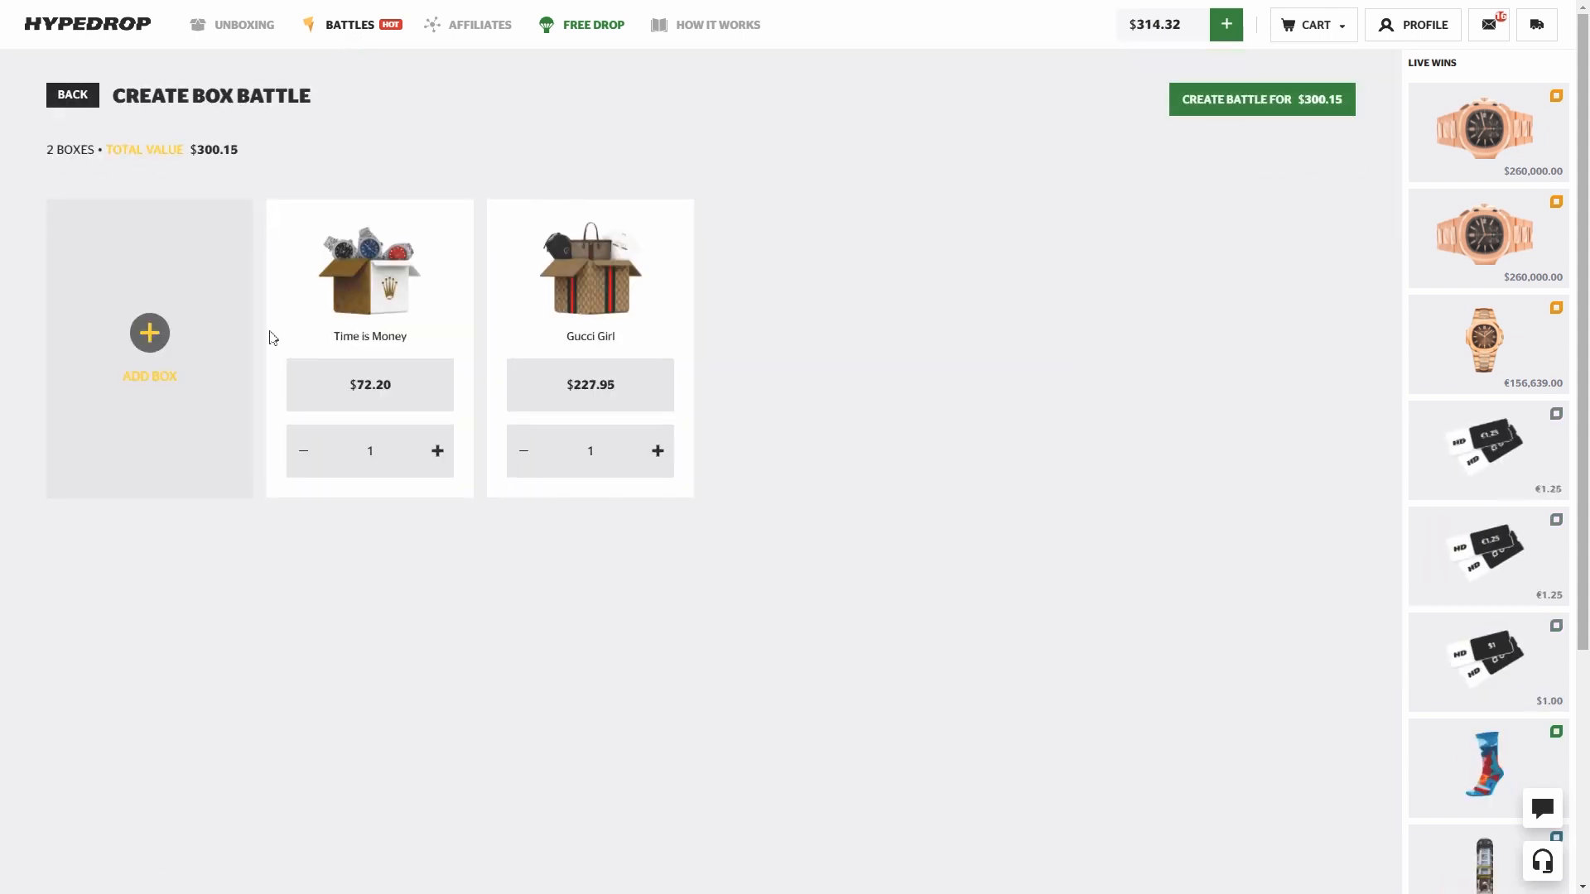
Step: Create the Time is Money and Gucci Girl battle, then start the $238.79 three-box battle
left_click(1261, 98)
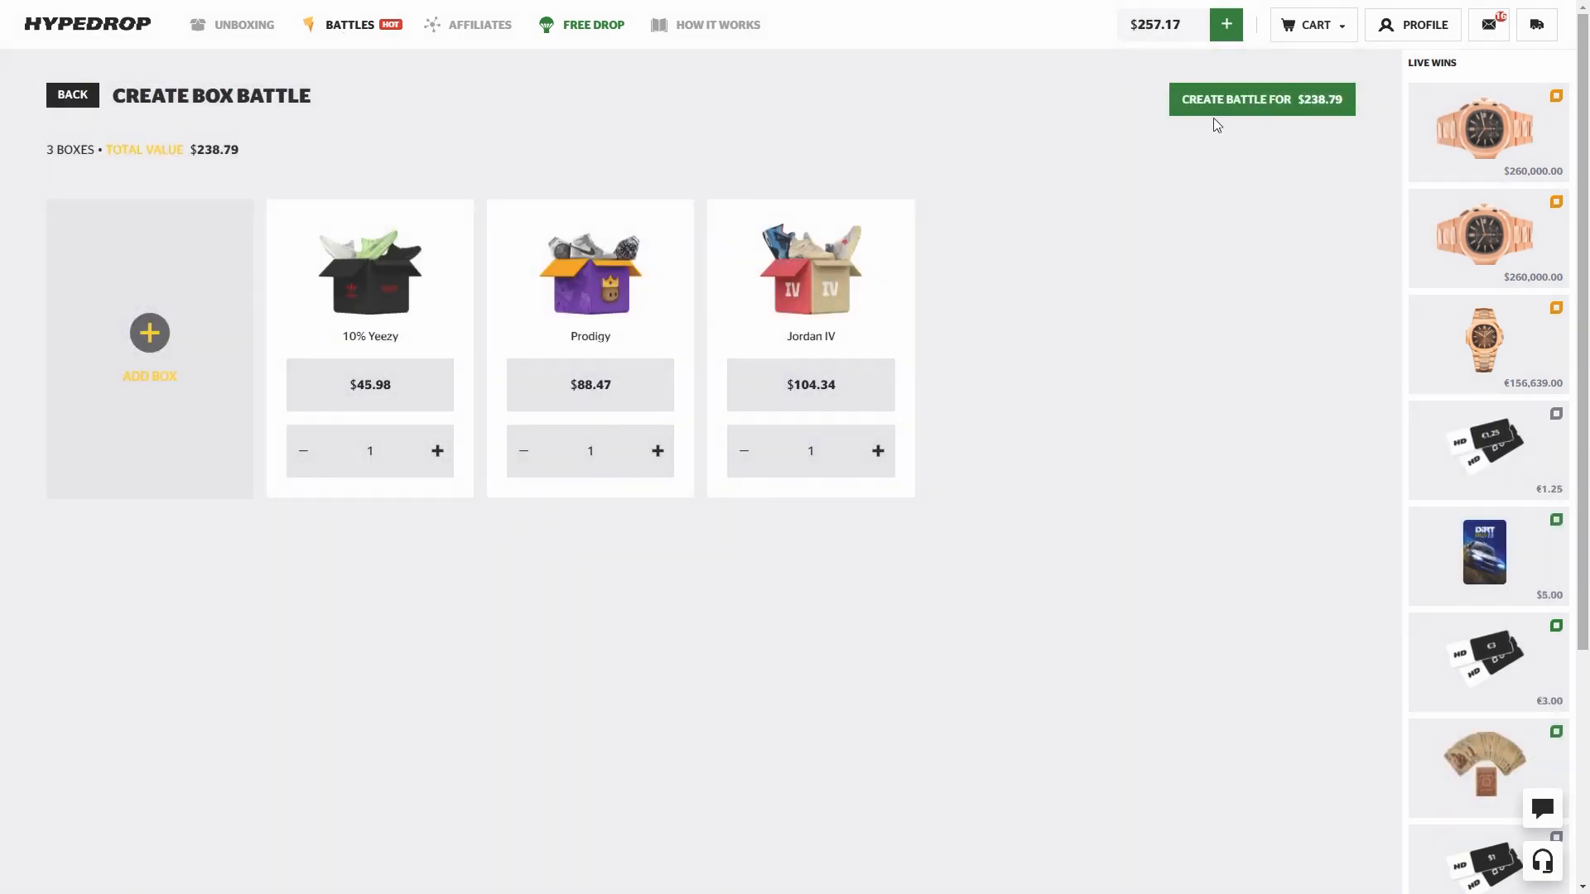
left_click(1261, 97)
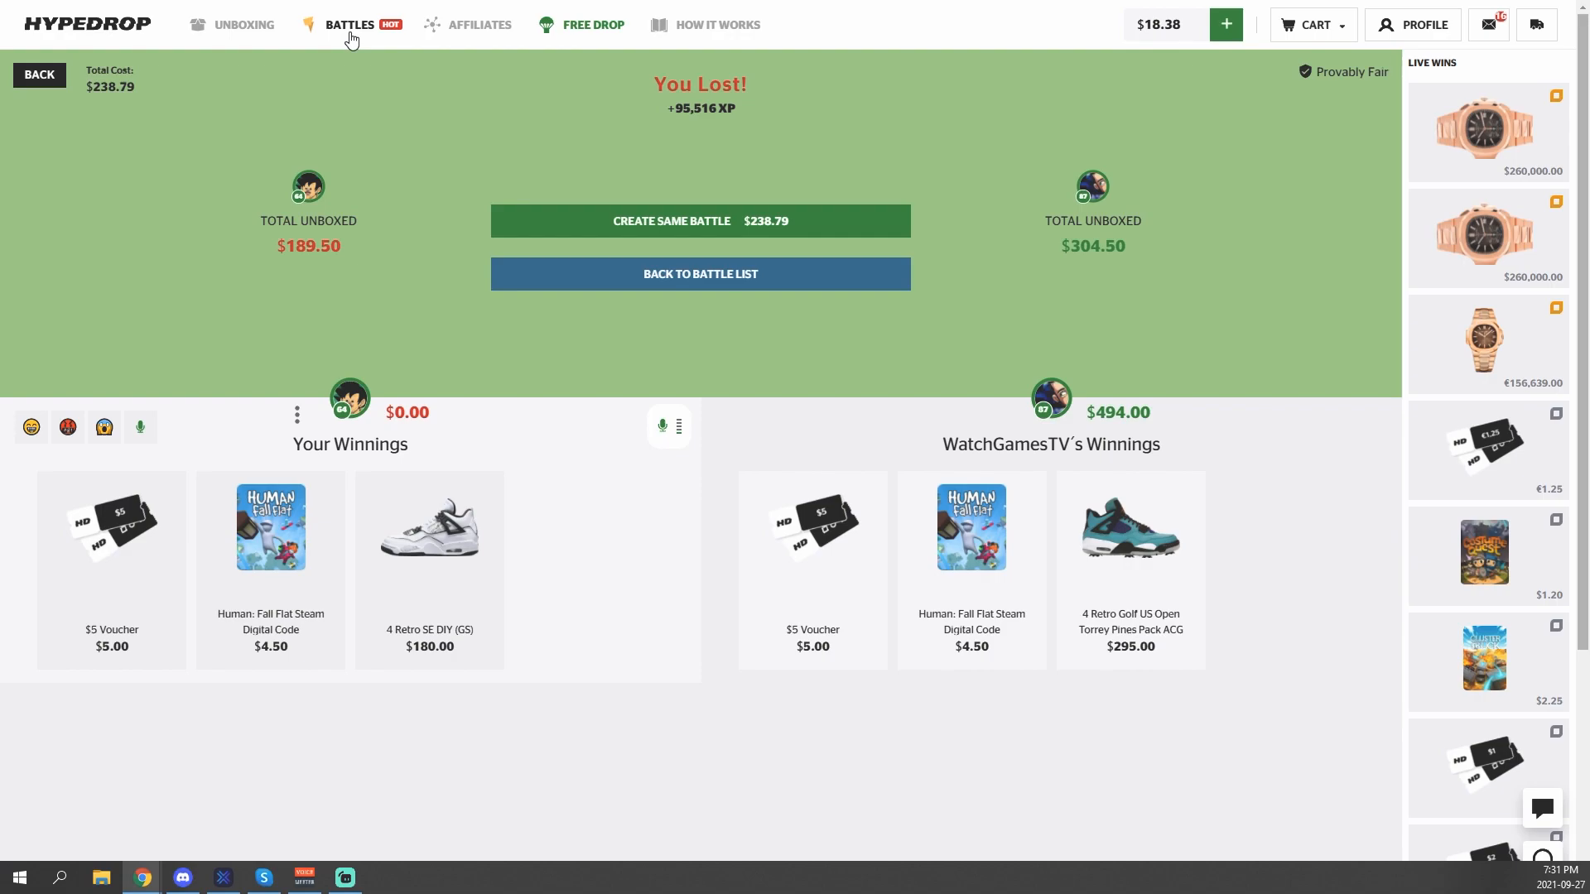
Step: Return to the battle list and set up the same Gucci Girl battle again
left_click(671, 220)
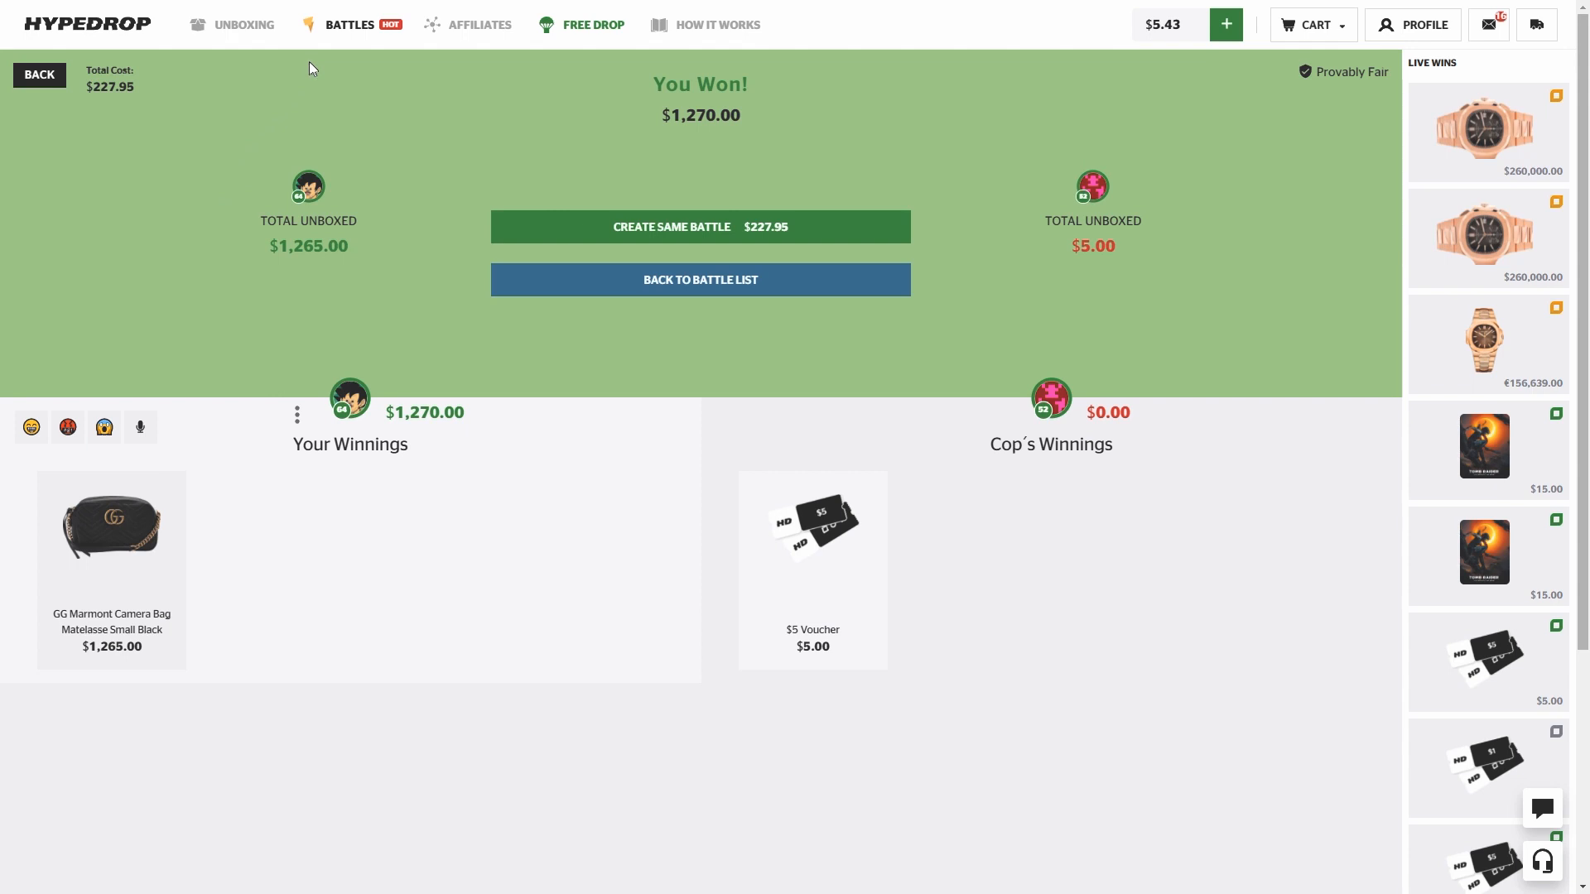
left_click(699, 227)
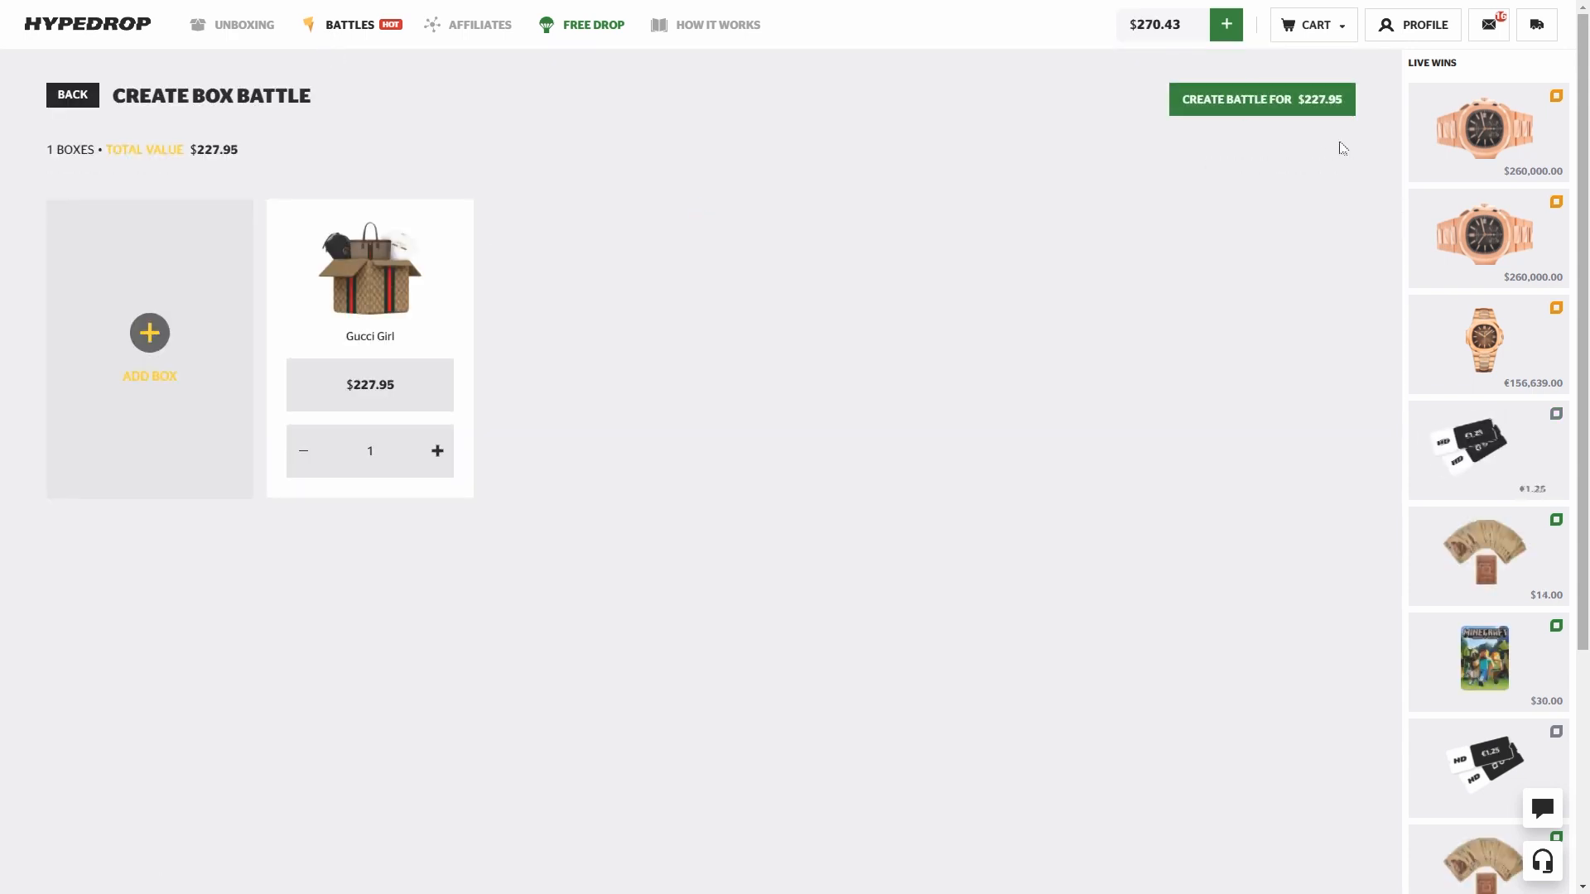
Step: Leave the battle setup and navigate to the 5% Dior x Jordan box page
left_click(1261, 98)
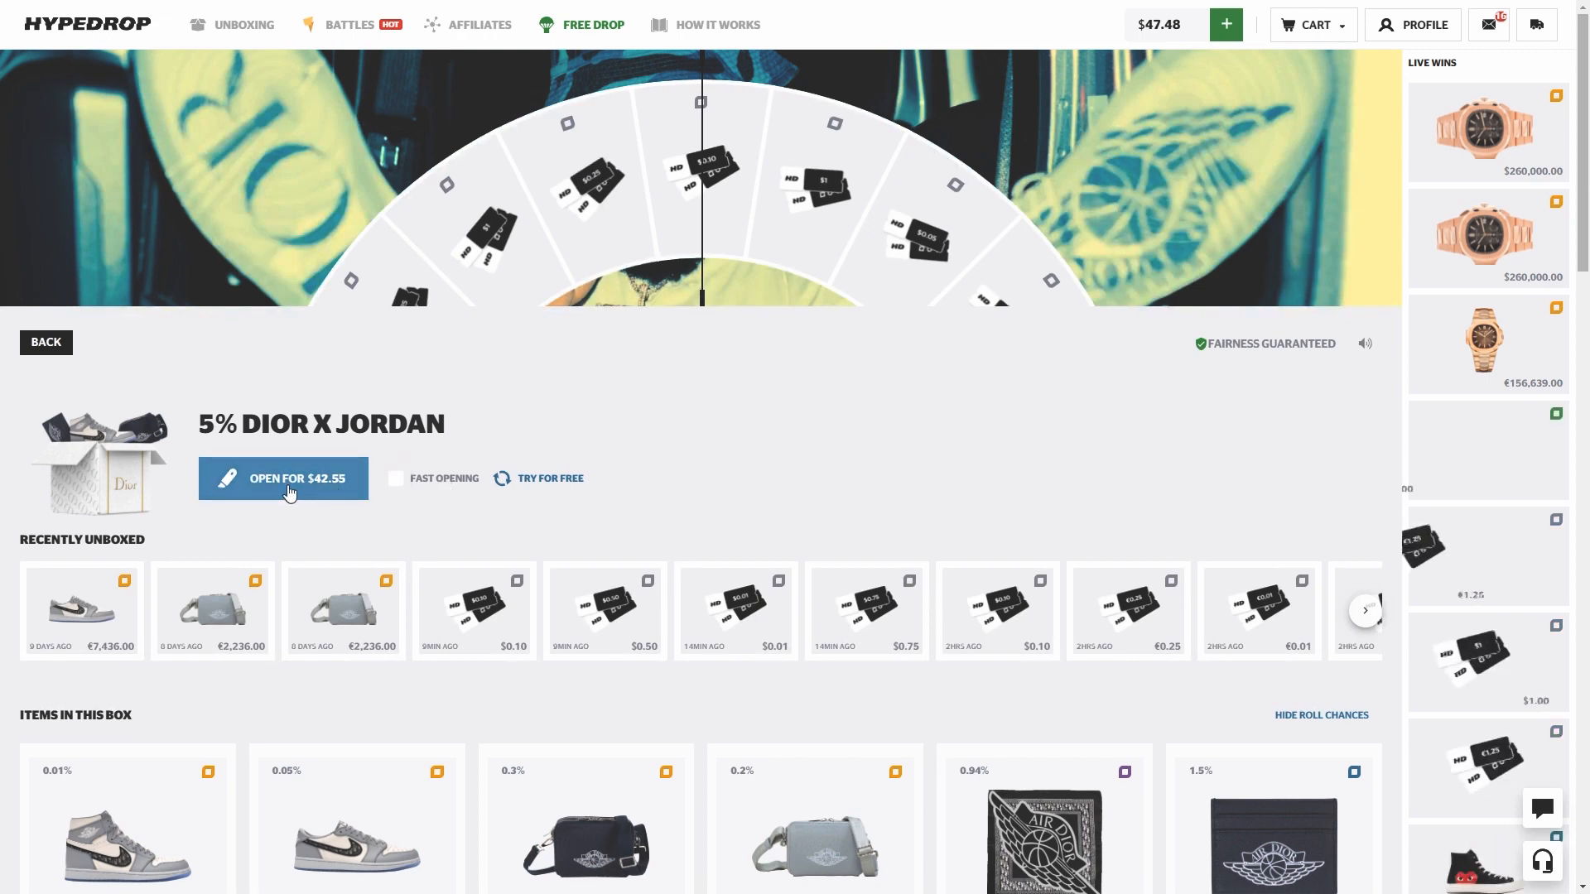
Step: Open the 5% Dior X Jordan box for $42.55 and win a $615 item, then head to Battles
left_click(283, 477)
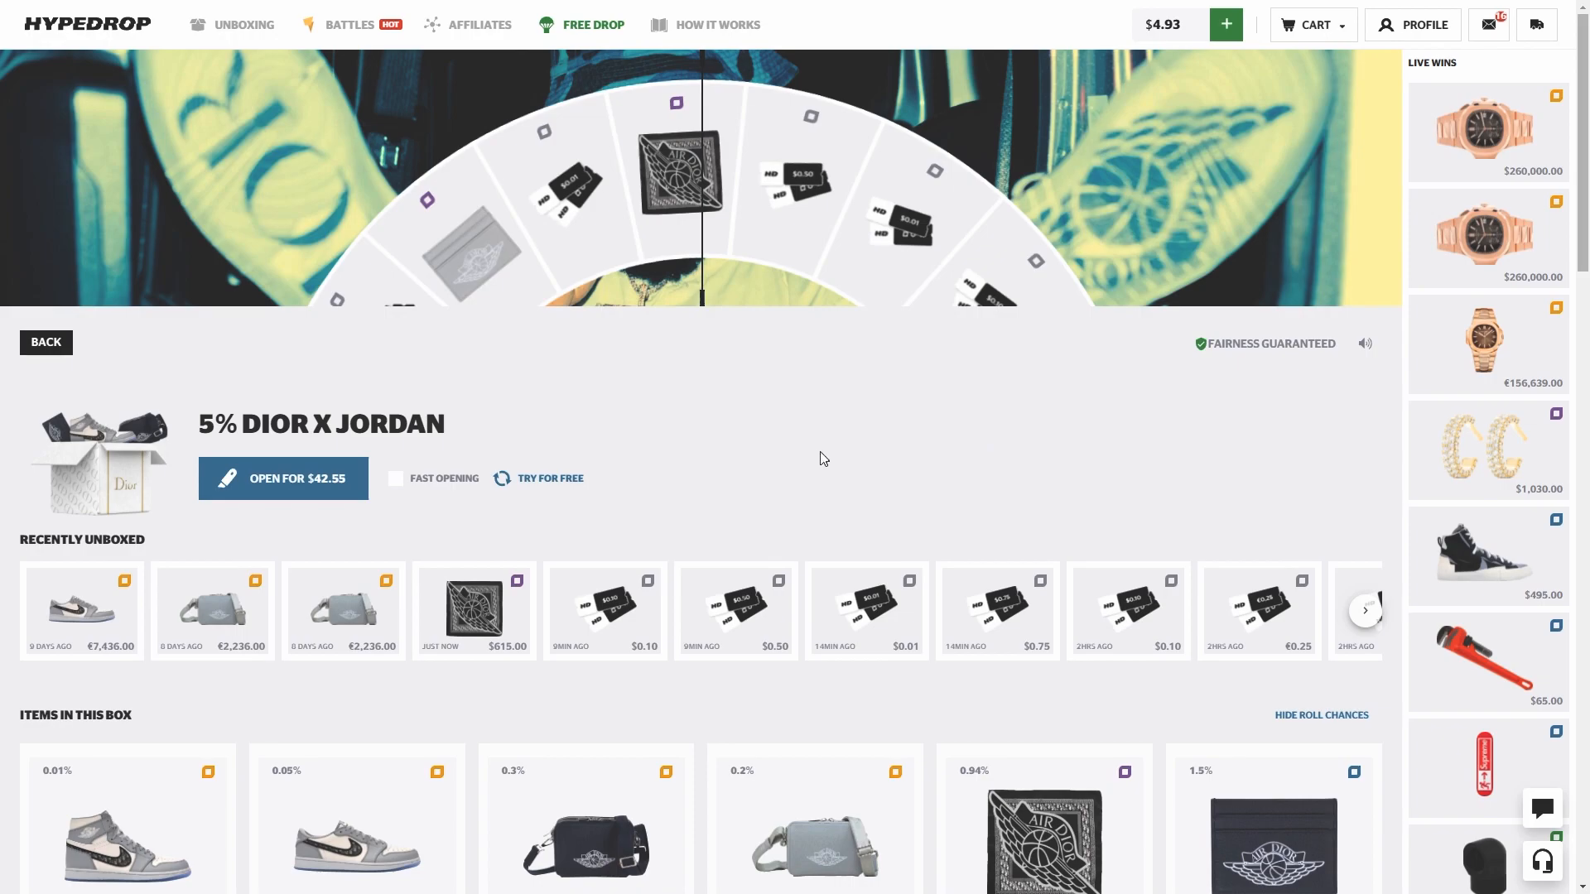
left_click(349, 25)
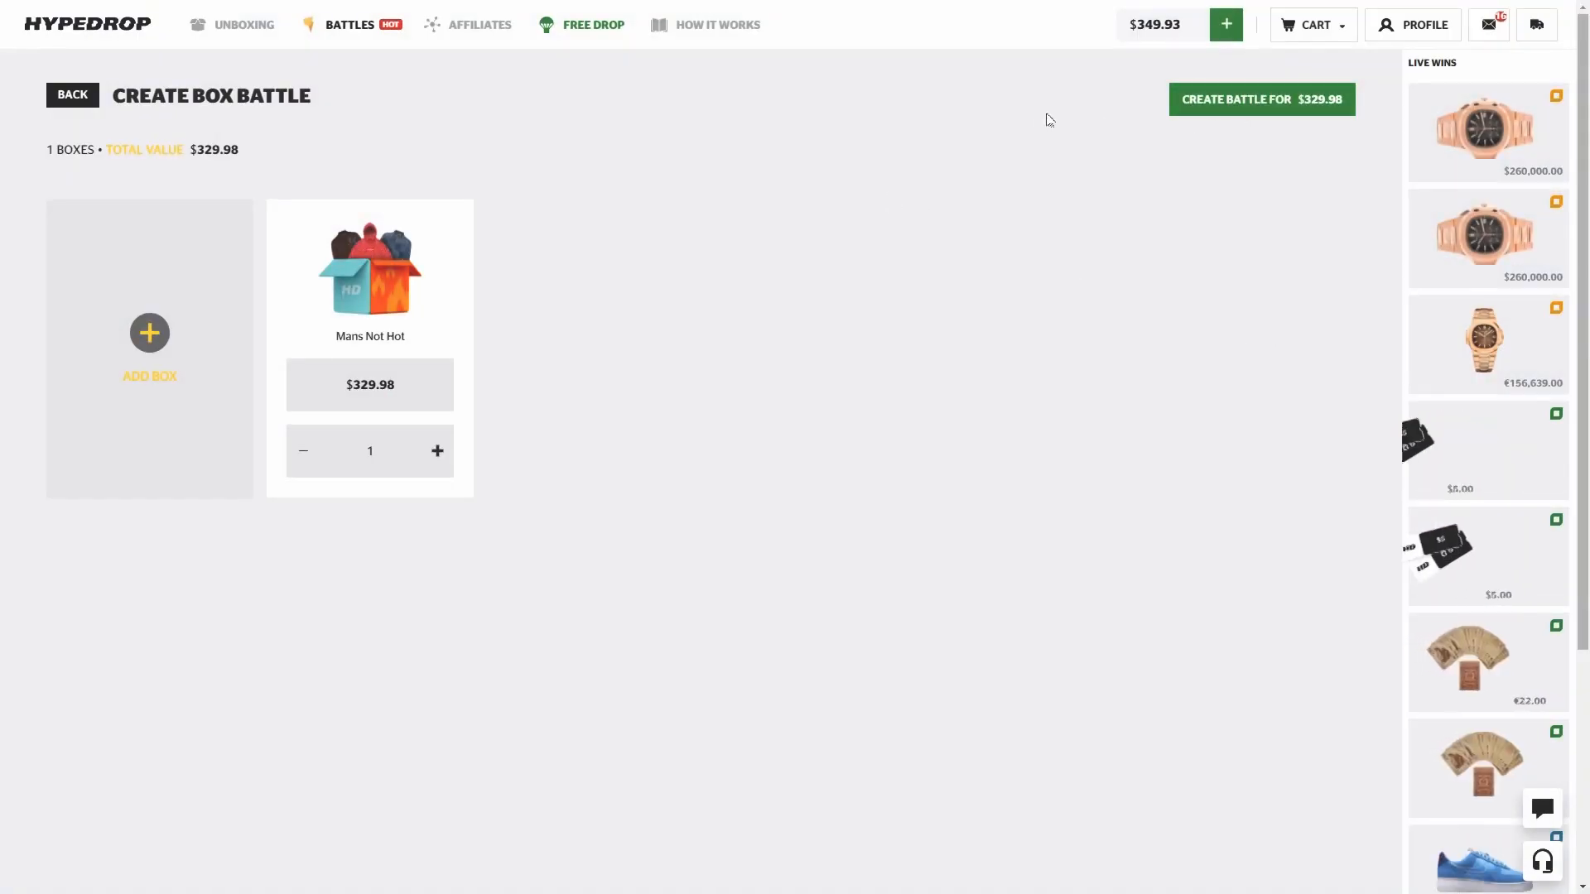
Step: Create the $329.98 Mans Not Hot battle, play it against a bot and win $100, then return to Battles
left_click(1260, 97)
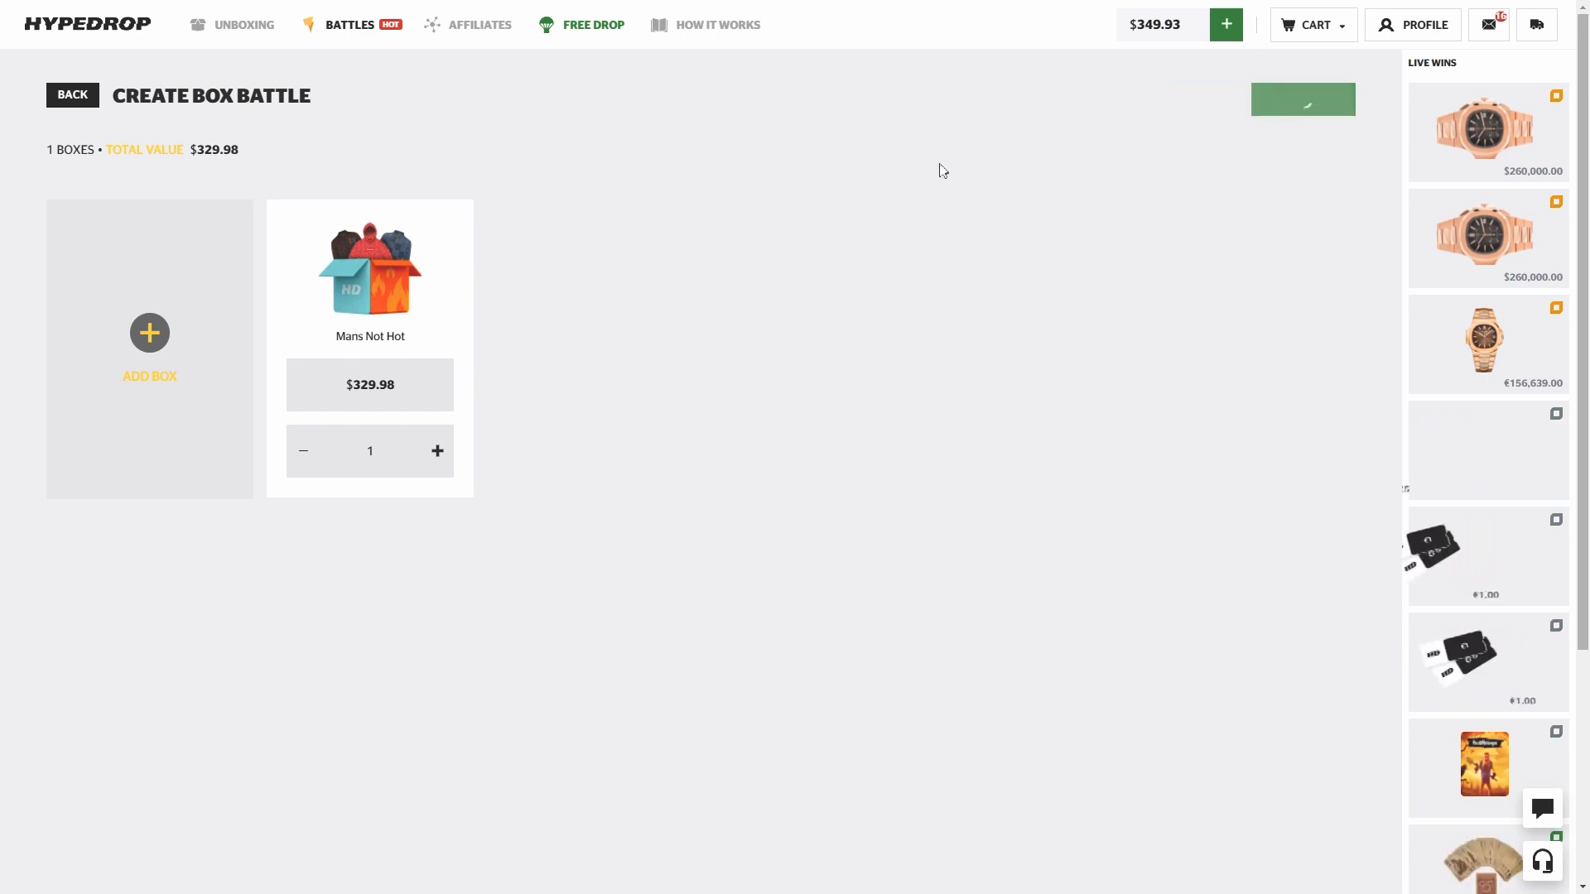
left_click(1302, 98)
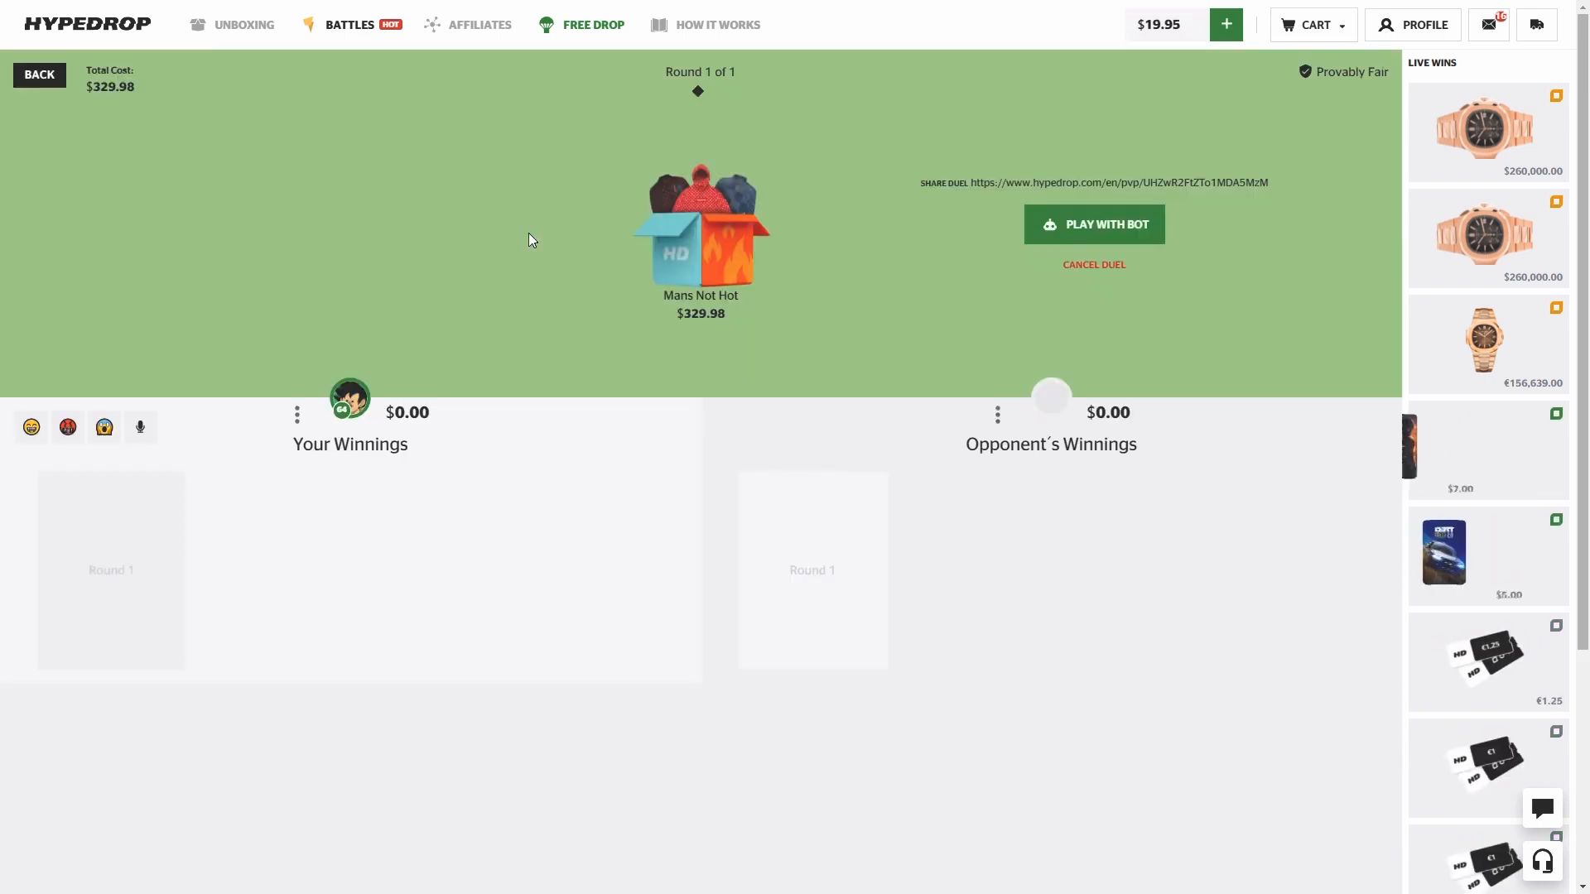
left_click(1094, 224)
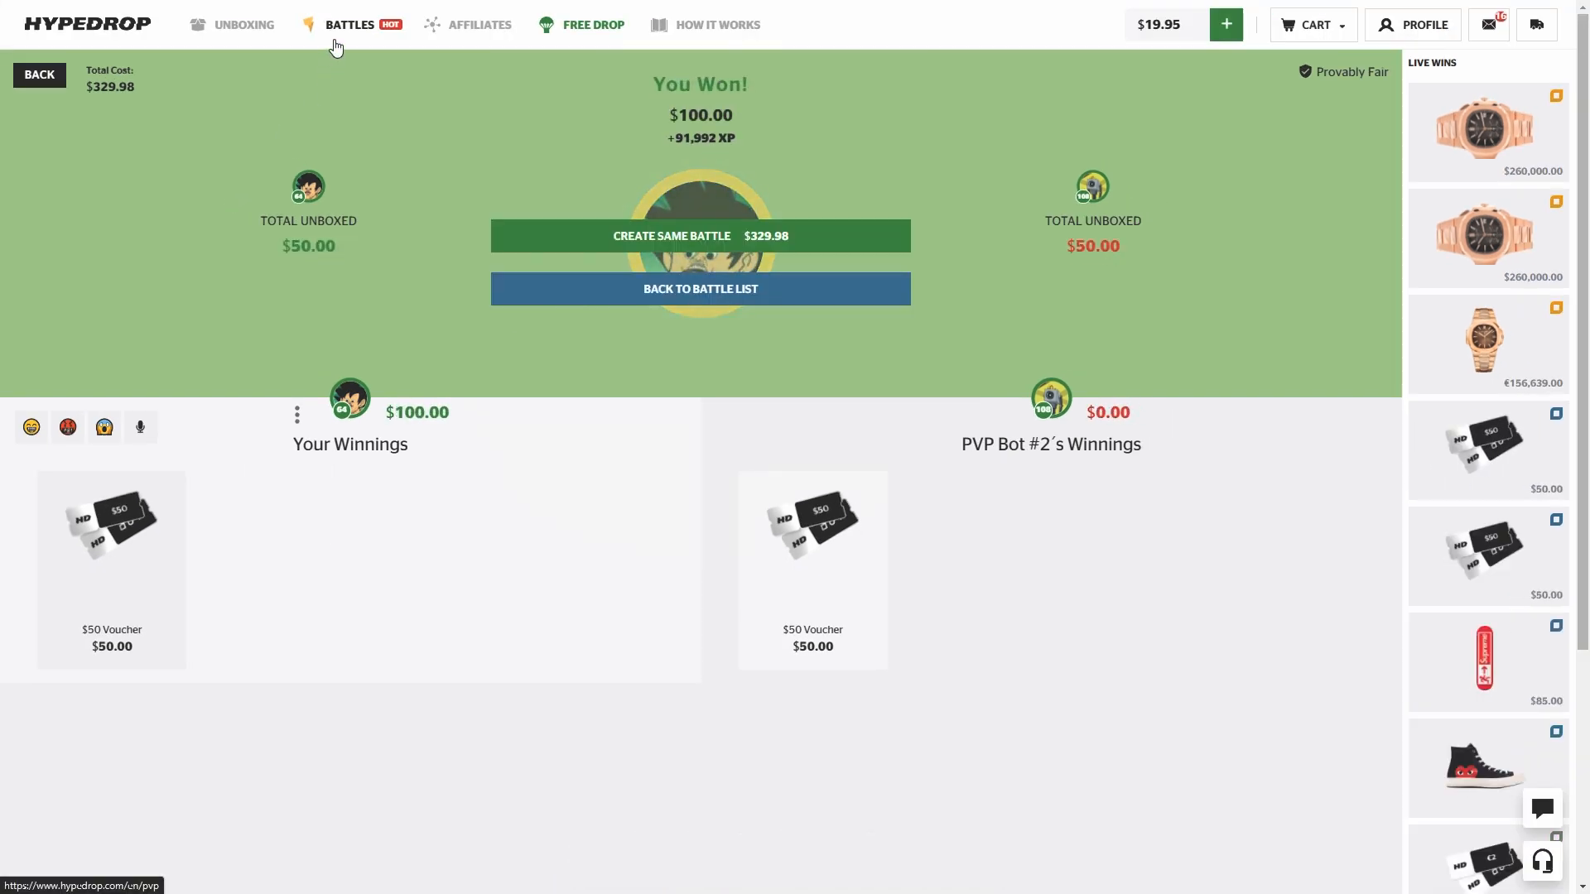
left_click(698, 288)
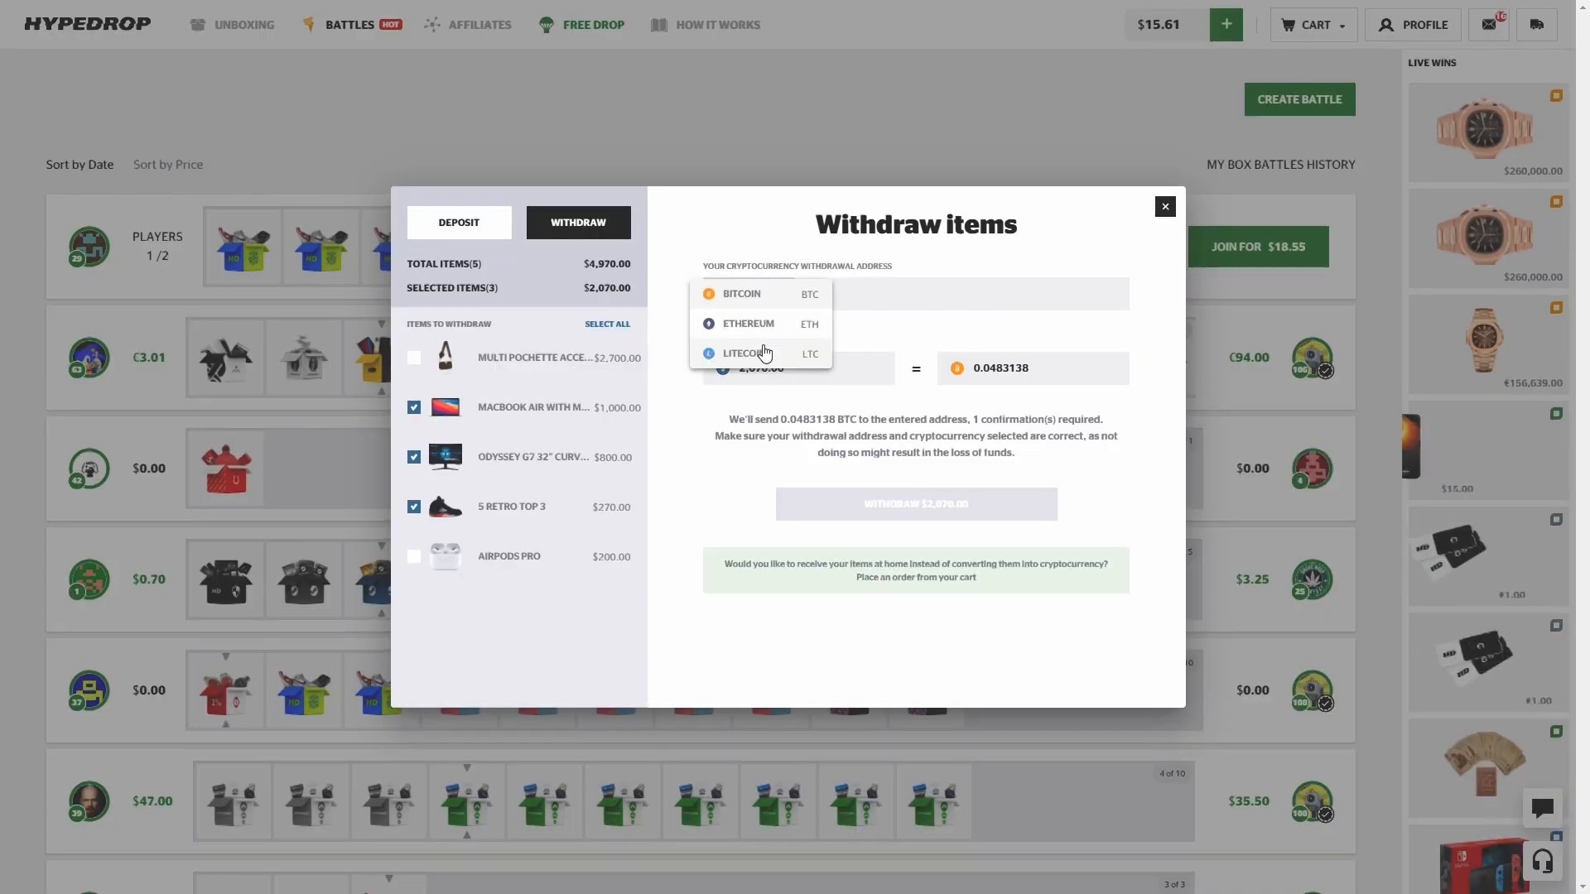
Step: Withdraw the three items worth $2,070 as ETH to the pasted wallet address
left_click(748, 323)
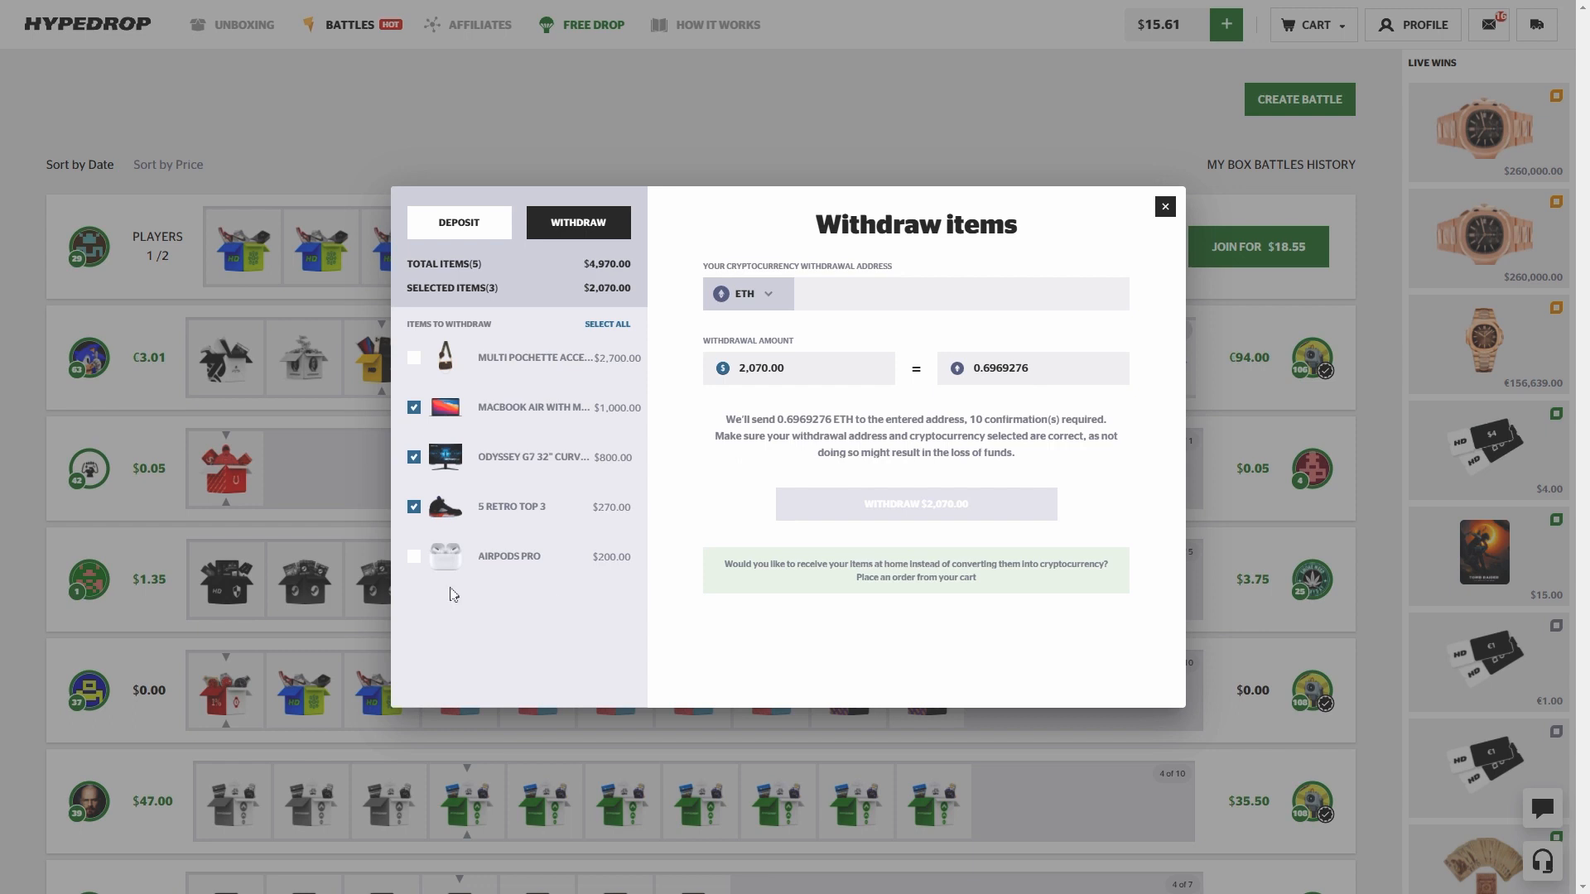
right_click(959, 293)
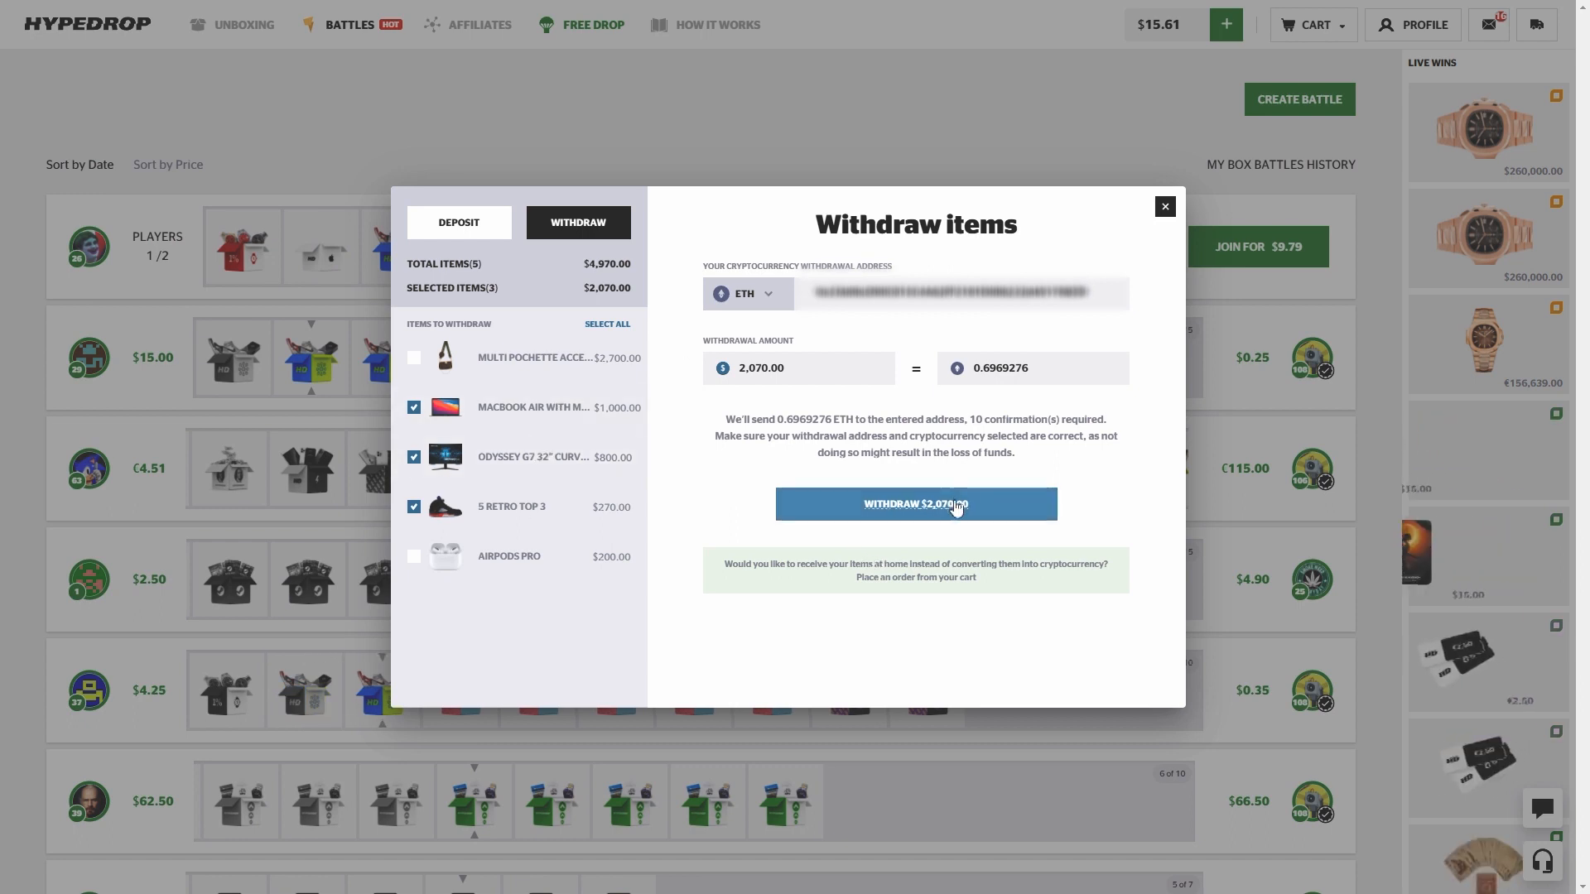
left_click(914, 503)
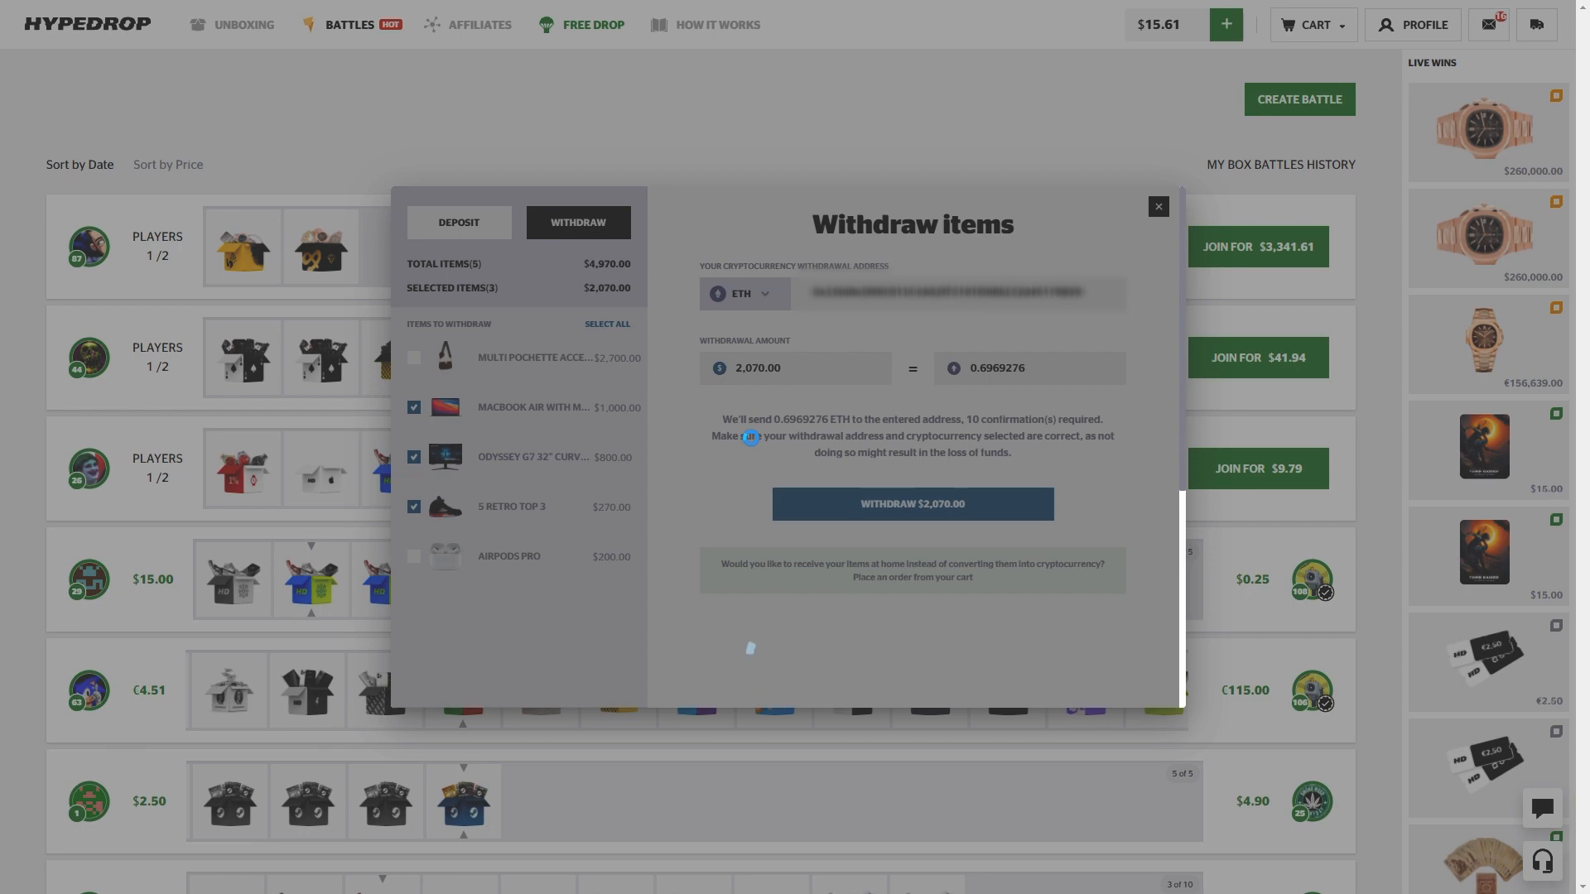
left_click(911, 504)
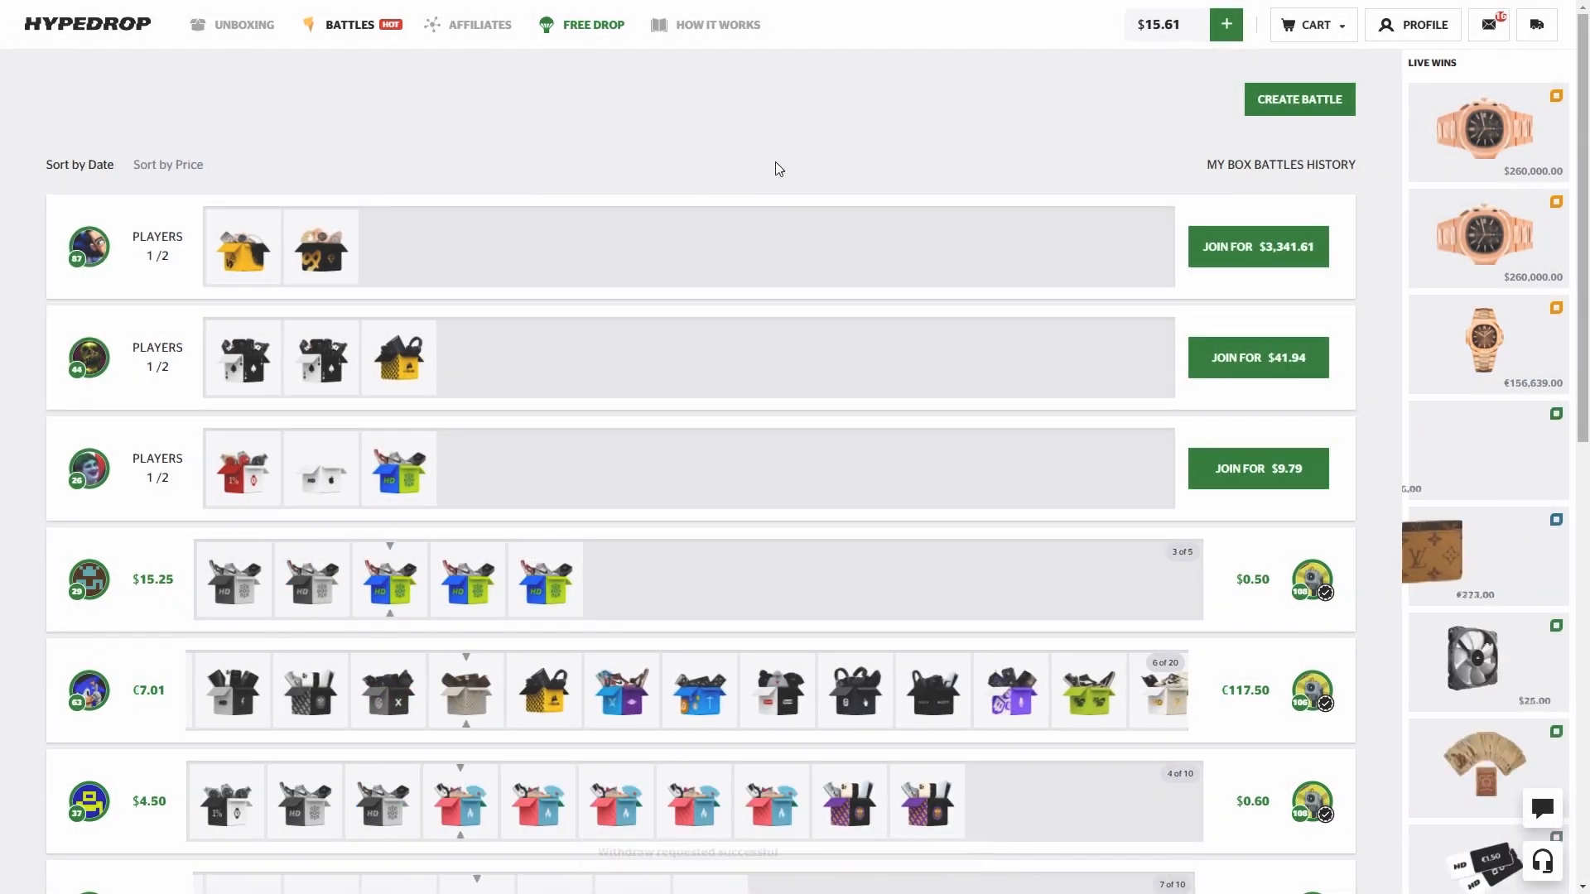
Step: Bring up the deposit window with promo code manny21 entered
left_click(1226, 25)
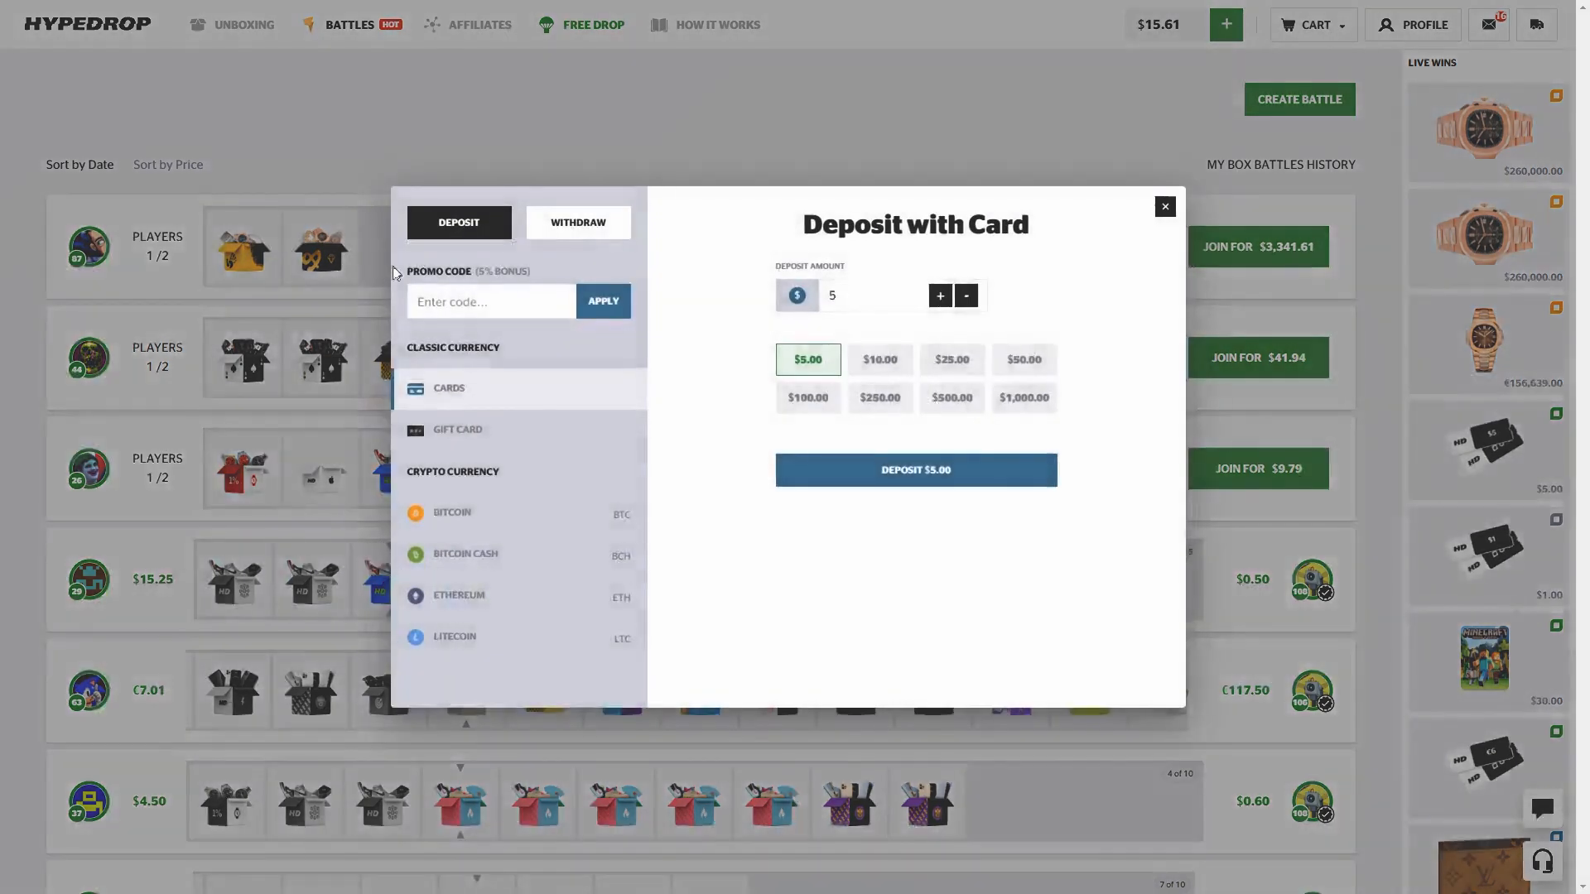
type("manny21")
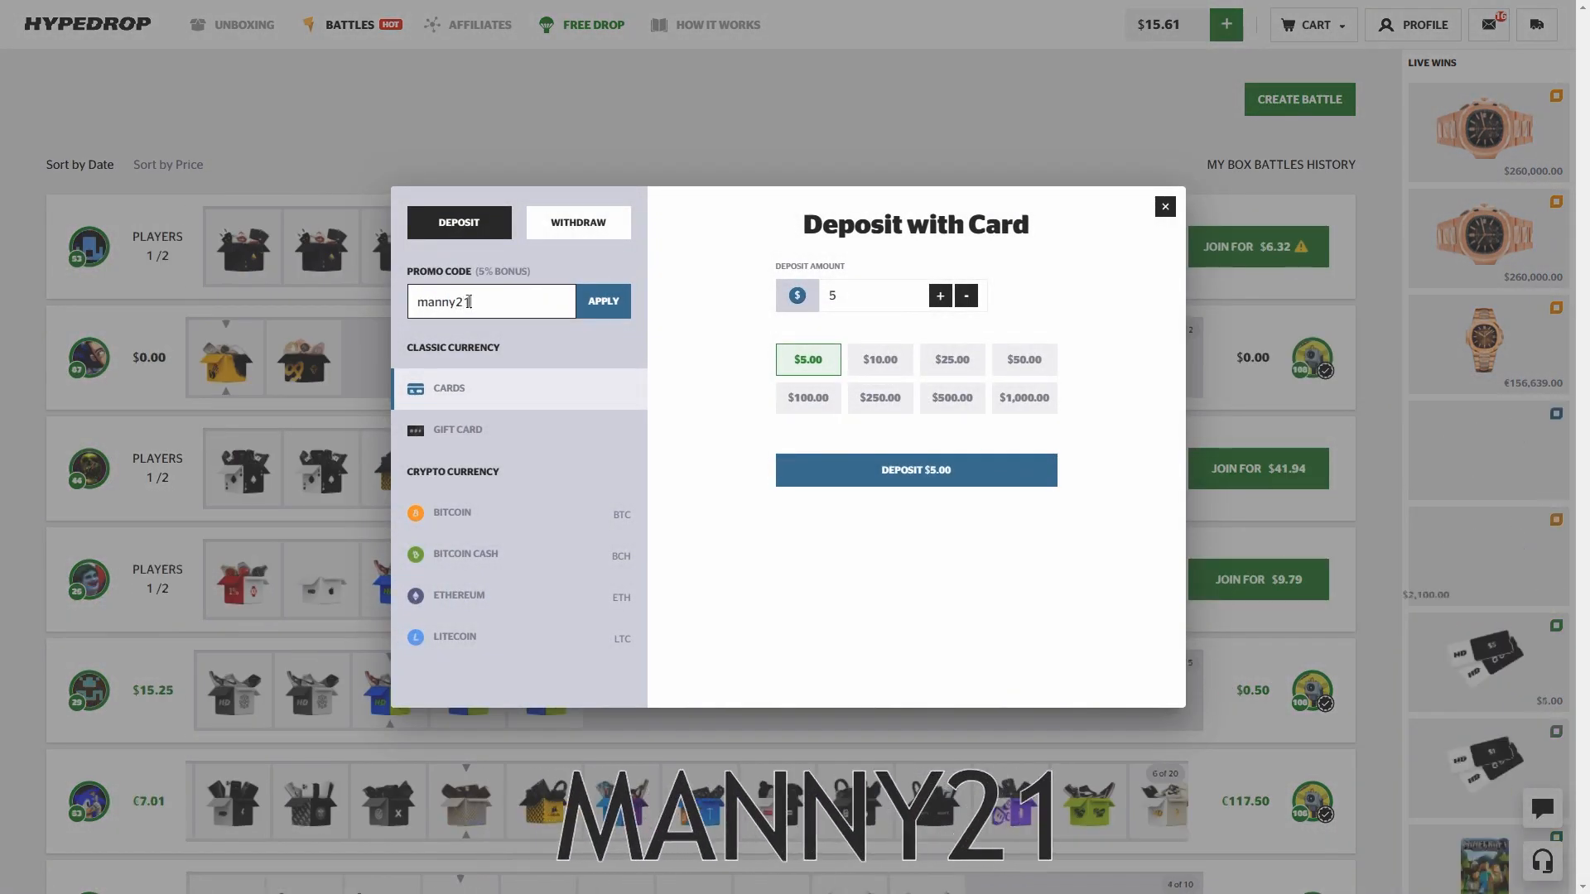